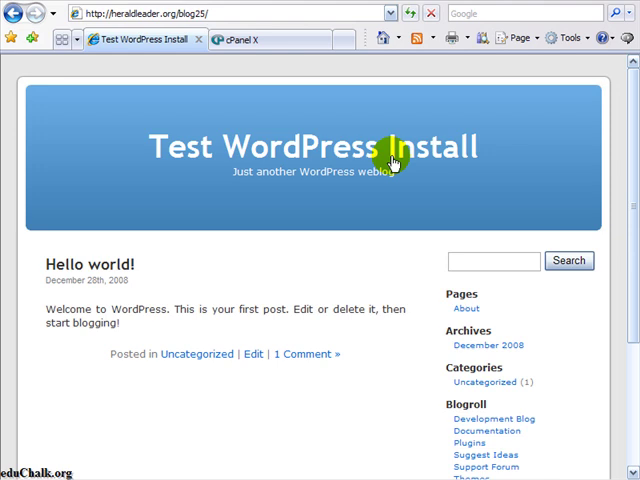
mouse_move(408, 187)
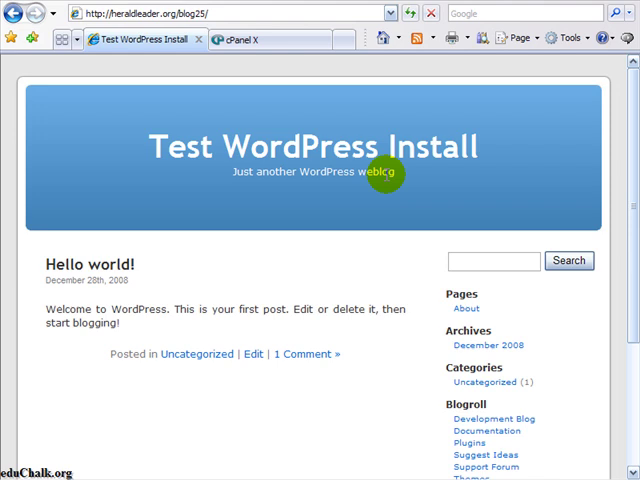
mouse_move(352, 210)
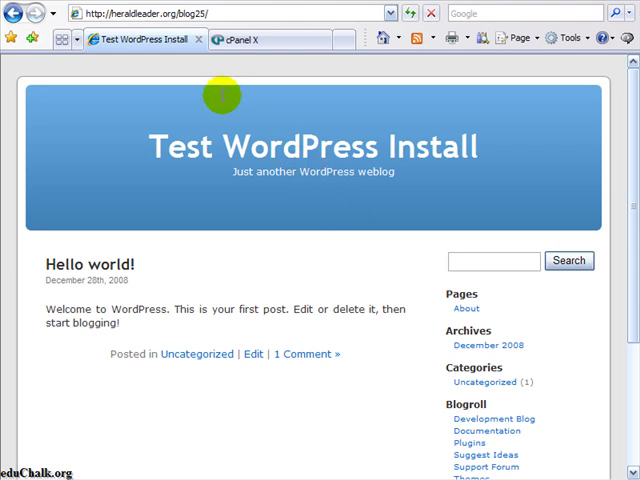
mouse_move(238, 171)
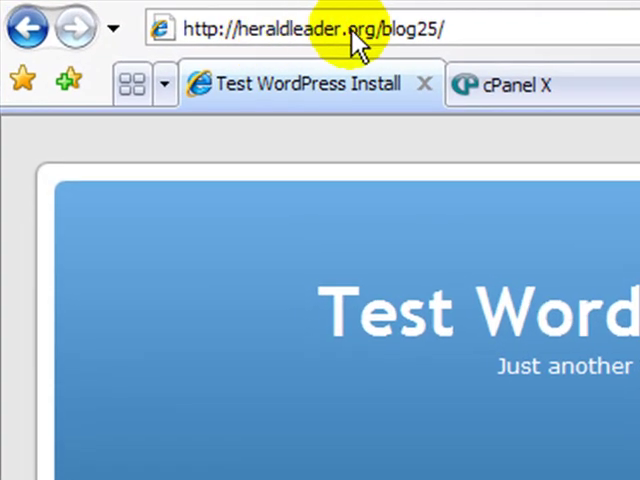
mouse_move(410, 45)
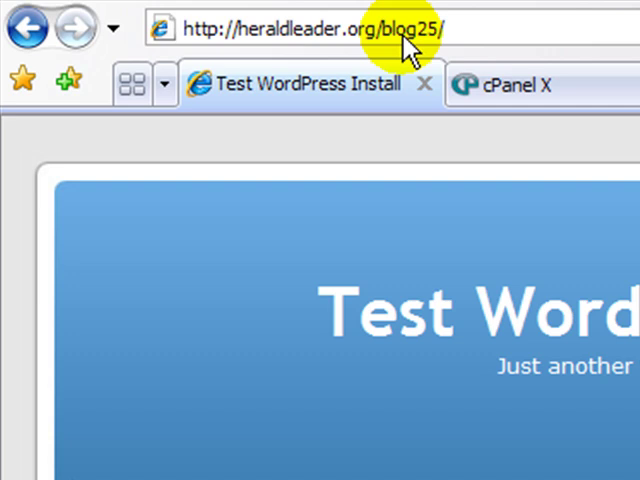
mouse_move(420, 40)
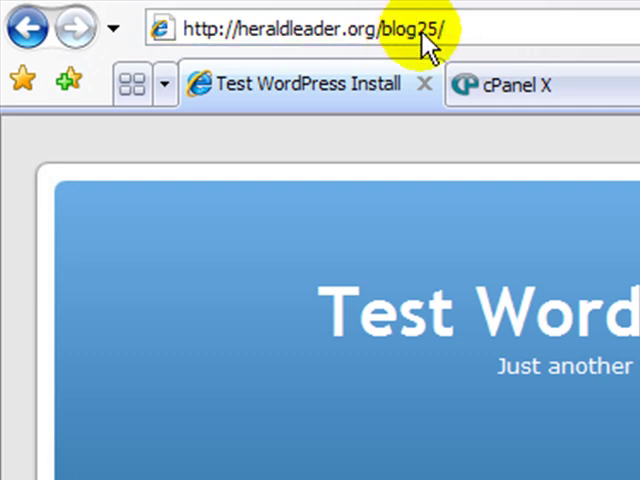
mouse_move(545, 233)
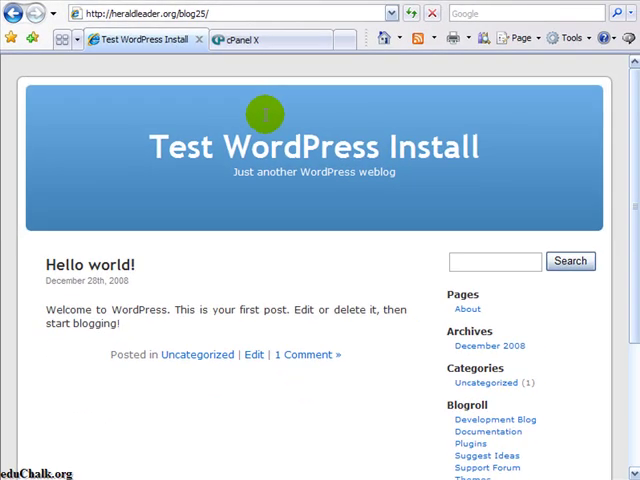
- Deactivate Hello Dolly on the Site Admin Plugins page, then view the blog's front page
scroll("down", 3)
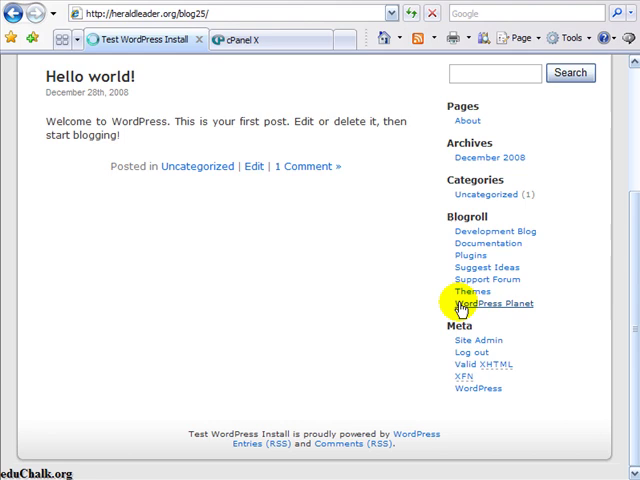
left_click(477, 340)
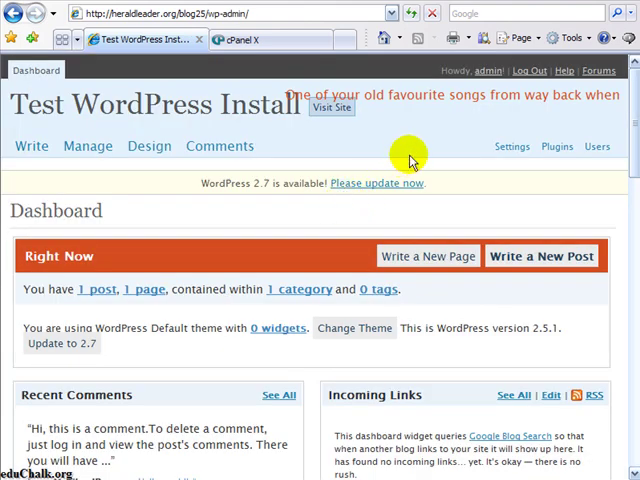
left_click(557, 146)
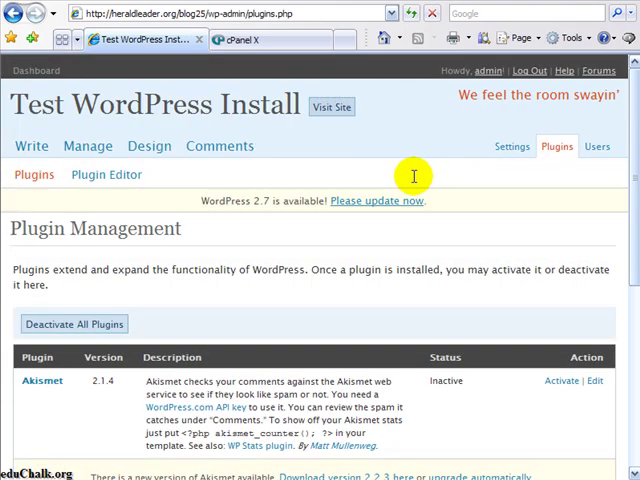
scroll("down", 3)
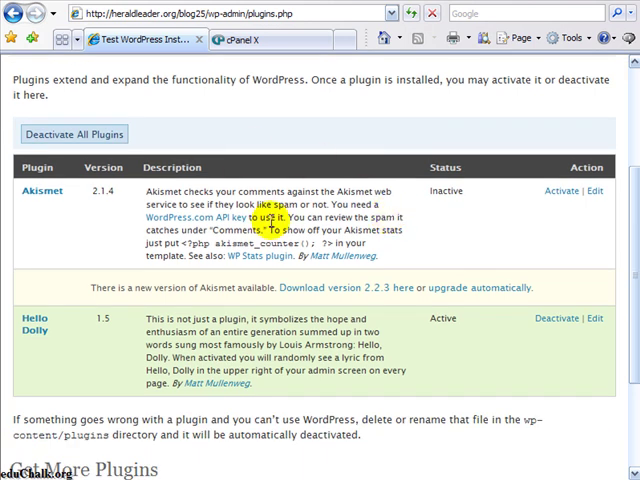
scroll("down", 3)
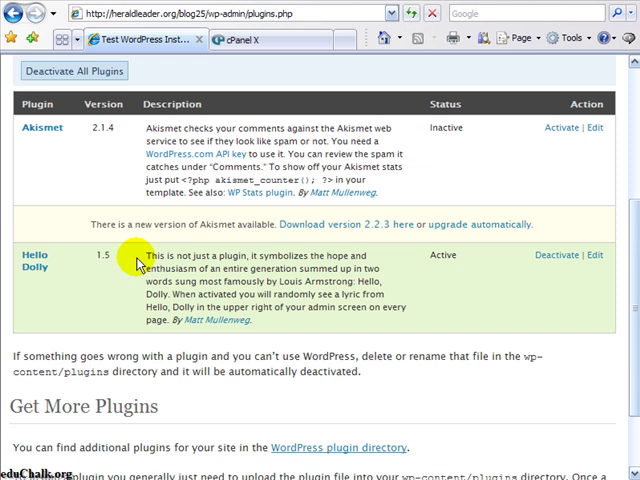
mouse_move(556, 254)
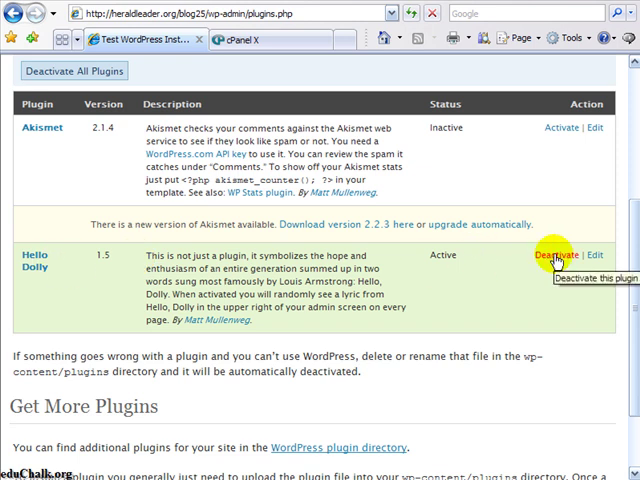
left_click(549, 254)
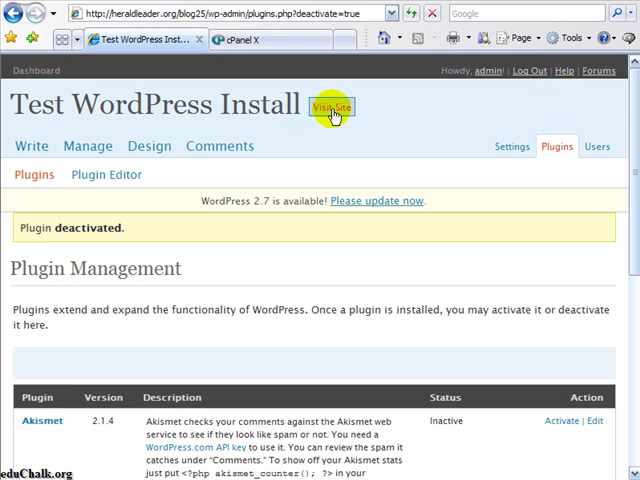
left_click(334, 107)
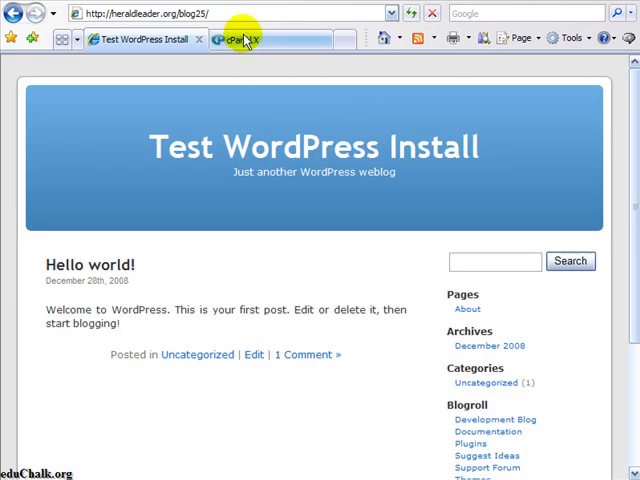
- Switch to the cPanel X tab for heraldleader.org and scroll to the Files section
left_click(240, 39)
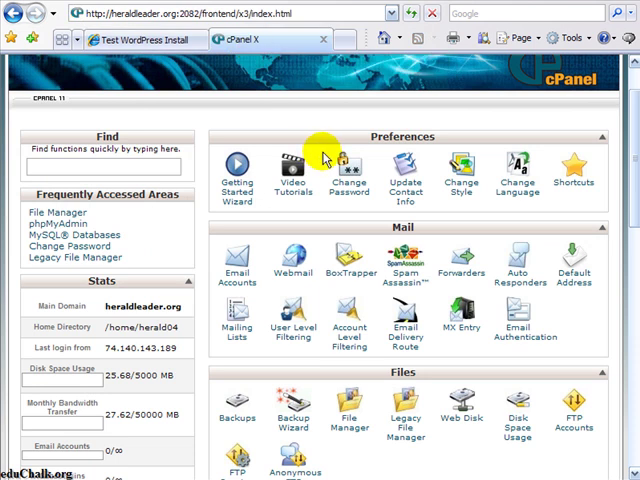
mouse_move(380, 255)
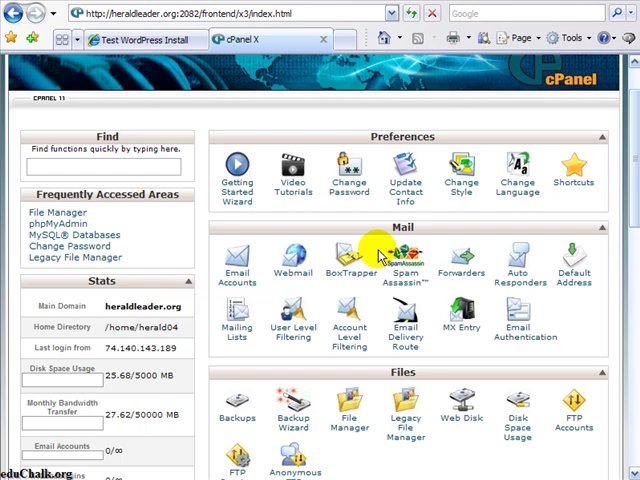
scroll("down", 3)
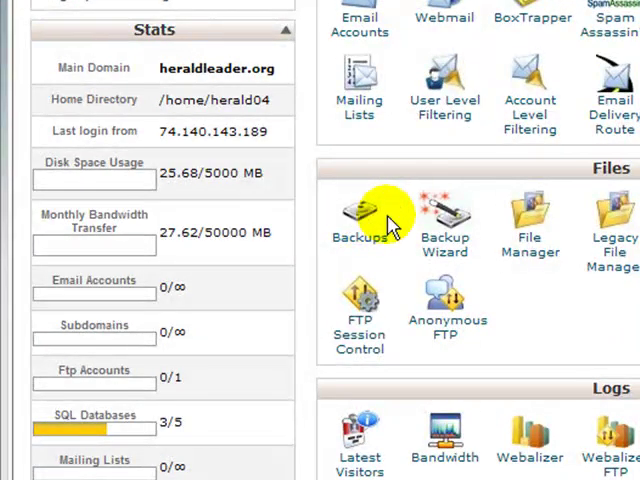
- From Backups, download the herald04_blog25 MySQL backup and save it as blog25.sql.gz
left_click(359, 215)
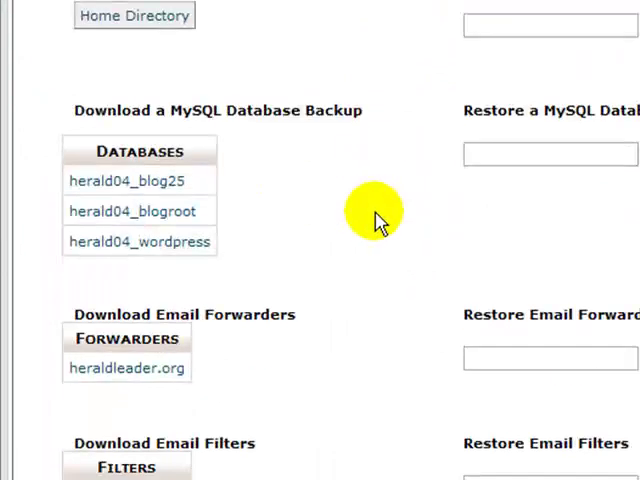
mouse_move(340, 188)
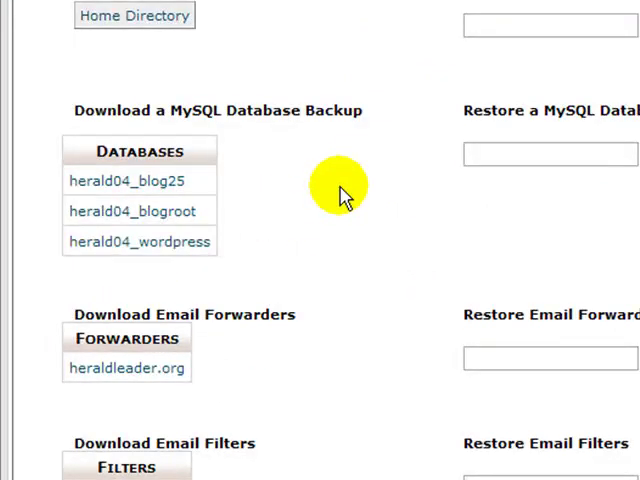
mouse_move(362, 178)
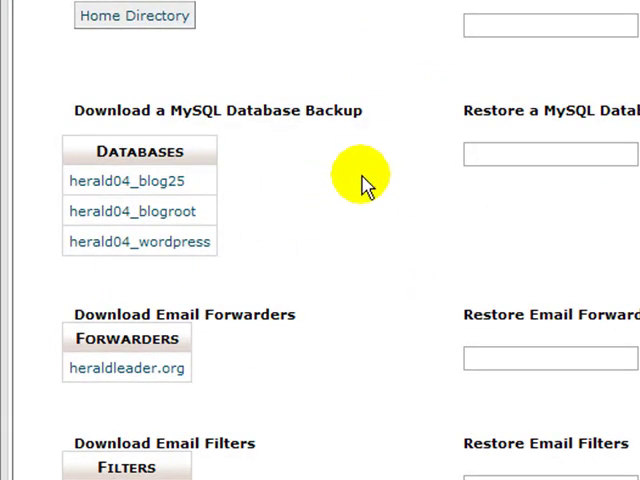
mouse_move(148, 181)
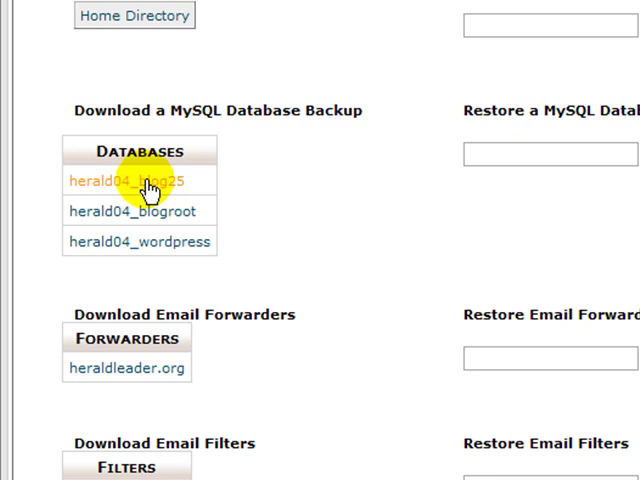
left_click(126, 181)
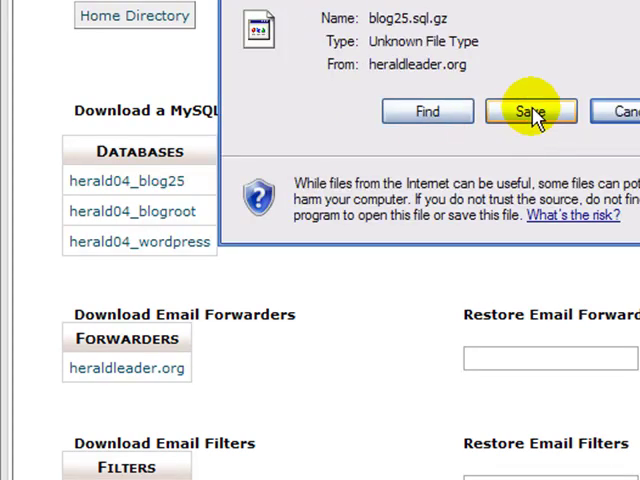
left_click(531, 110)
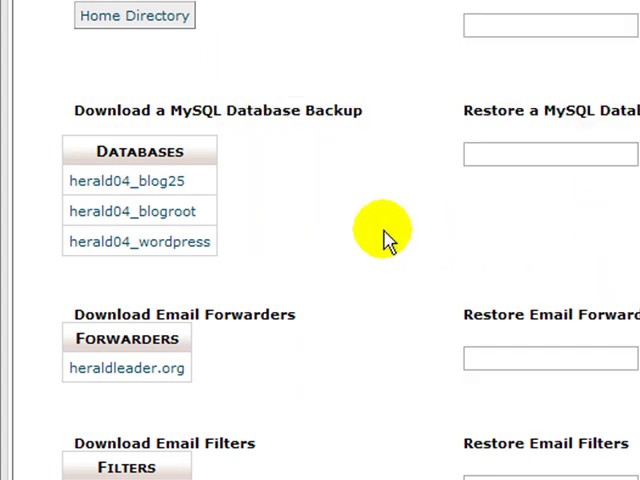
mouse_move(322, 218)
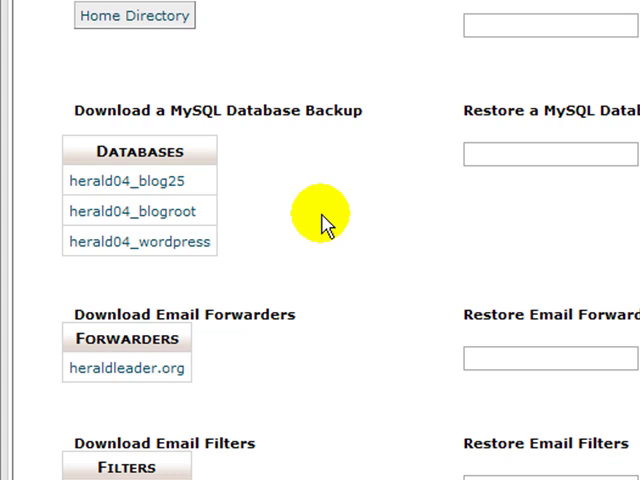
scroll("up", 3)
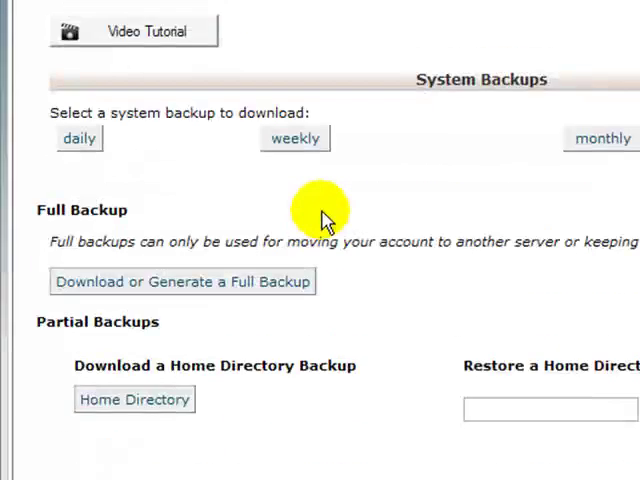
- Scroll through phpMyAdmin's overview listing the herald04 databases blog25, blogroot and wordpress
scroll("up", 3)
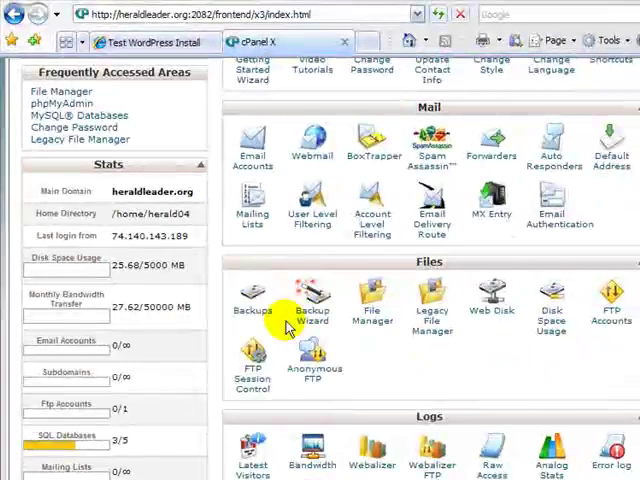
scroll("down", 3)
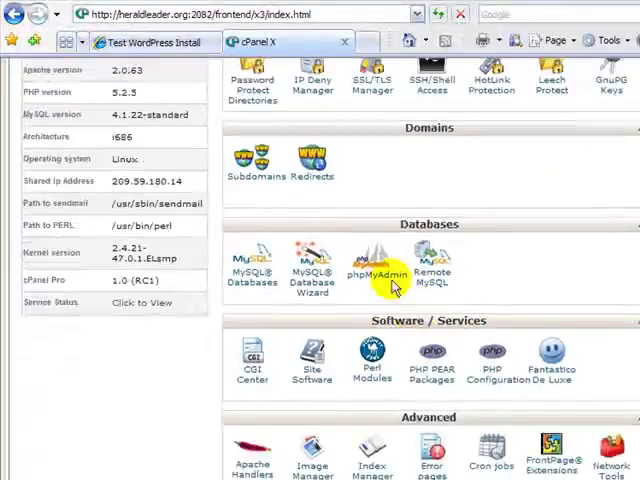
scroll("down", 3)
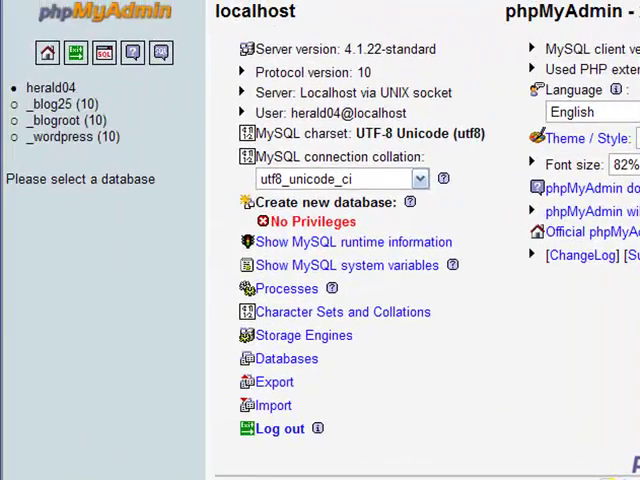
mouse_move(222, 97)
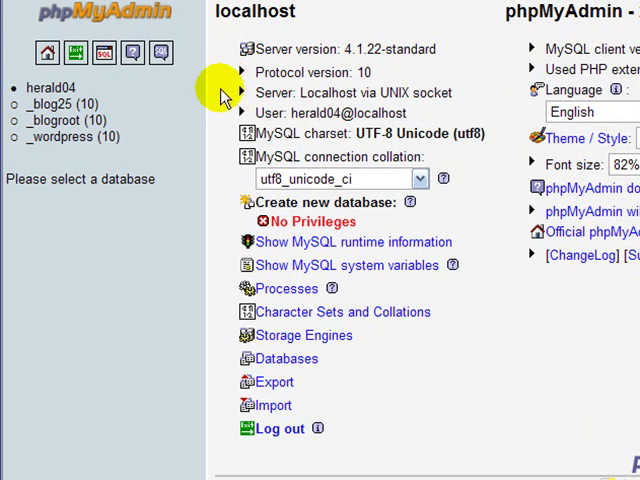
- Open the herald04_blog25 database and check all ten wp_ tables
left_click(56, 104)
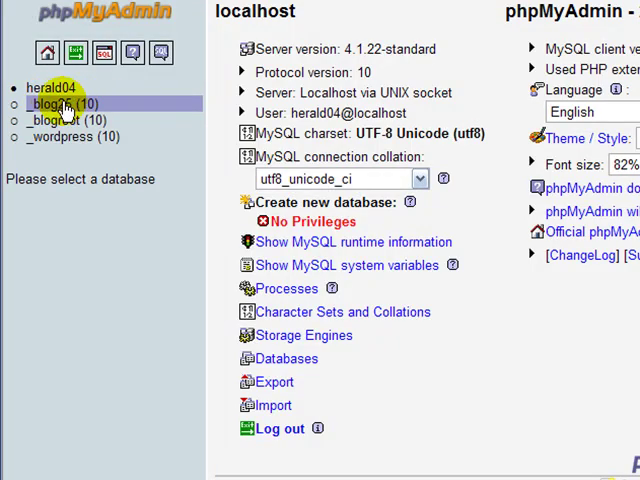
left_click(50, 103)
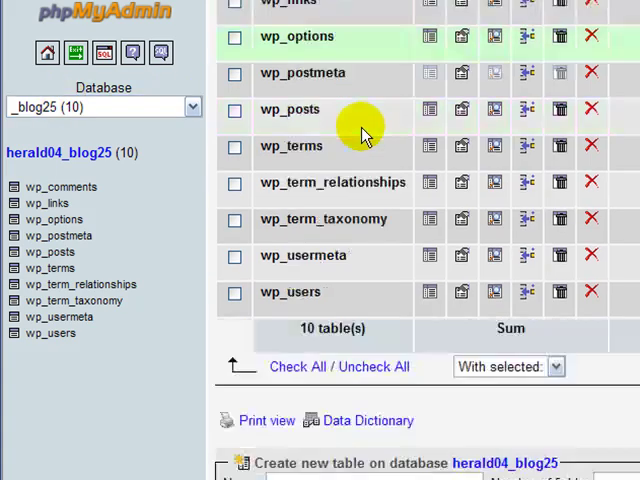
left_click(296, 301)
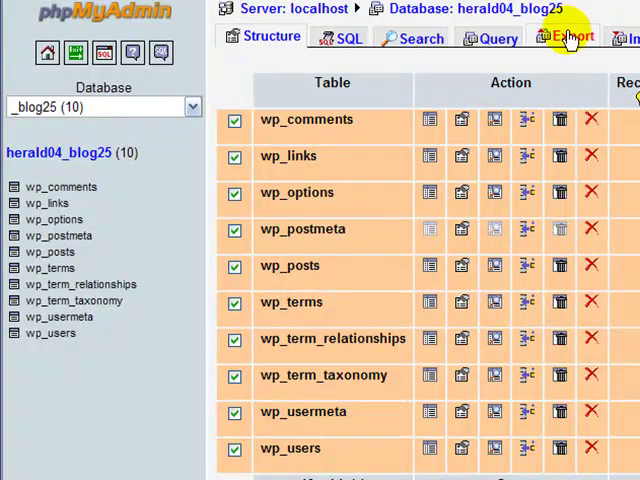
- Export herald04_blog25 as SQL, save herald04_blog25.sql, and close the download window
left_click(567, 37)
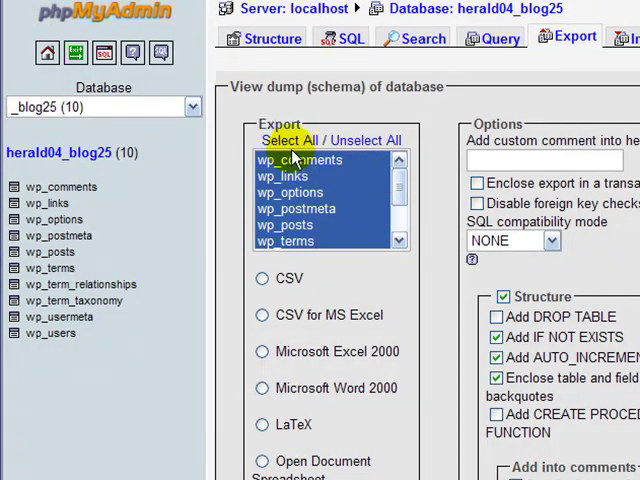
scroll("down", 3)
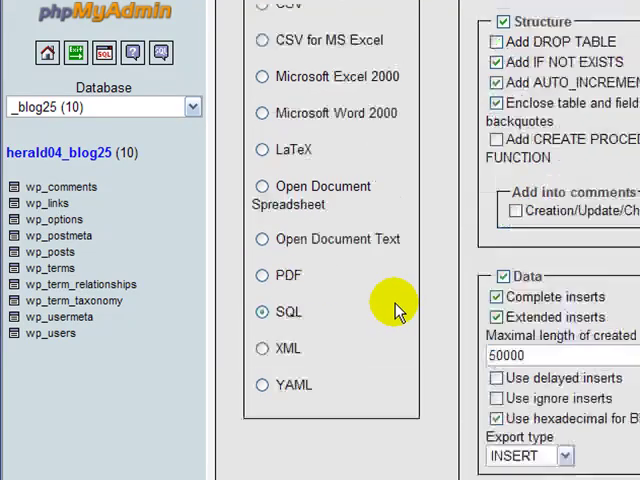
scroll("down", 3)
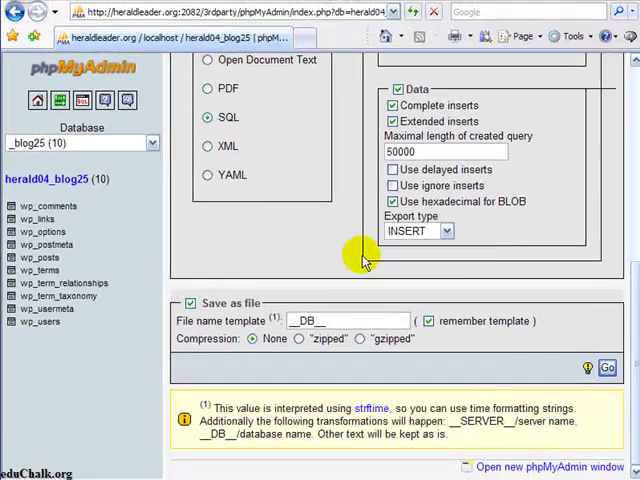
left_click(607, 367)
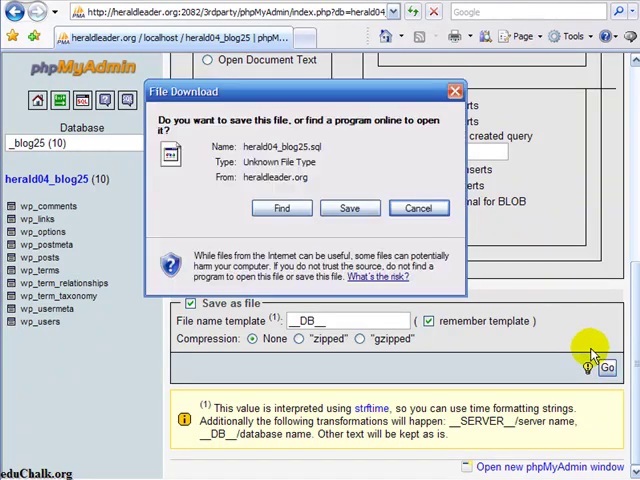
left_click(349, 208)
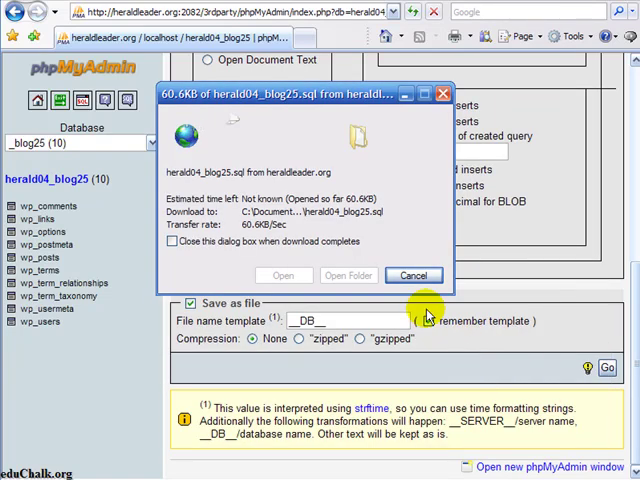
left_click(413, 275)
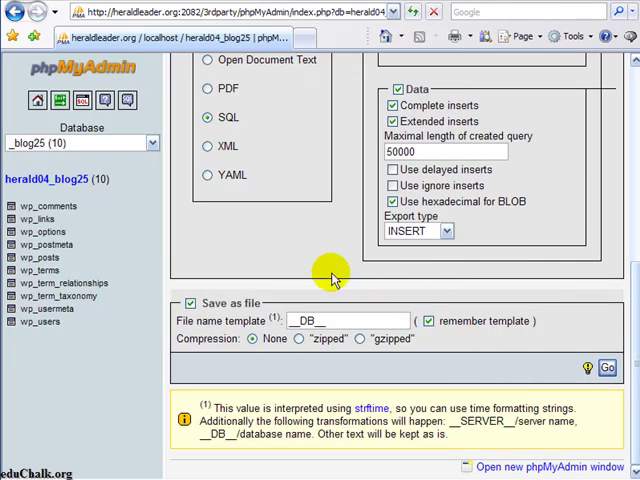
mouse_move(333, 278)
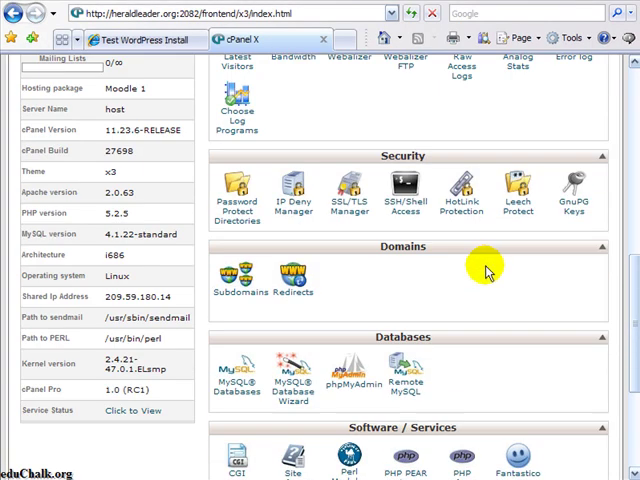
- Launch File Manager from the Files section, showing the public_html folder listing
scroll("up", 3)
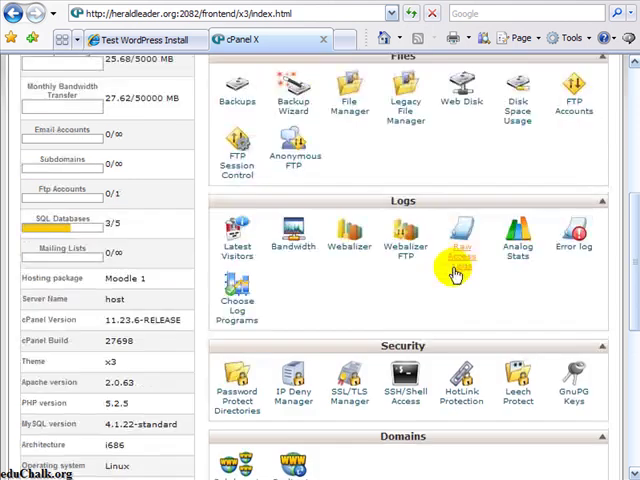
scroll("up", 3)
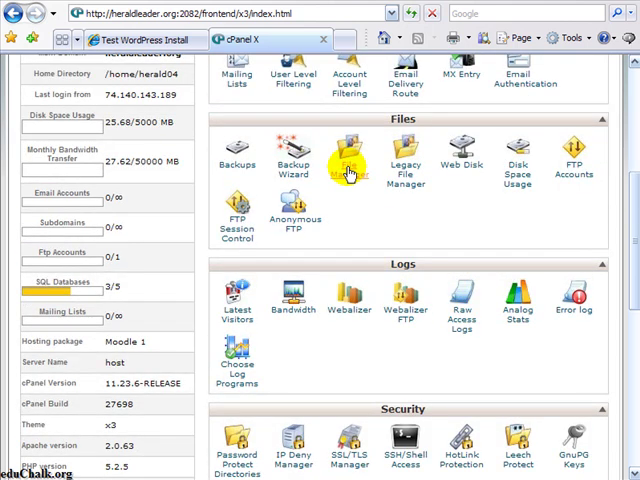
left_click(349, 160)
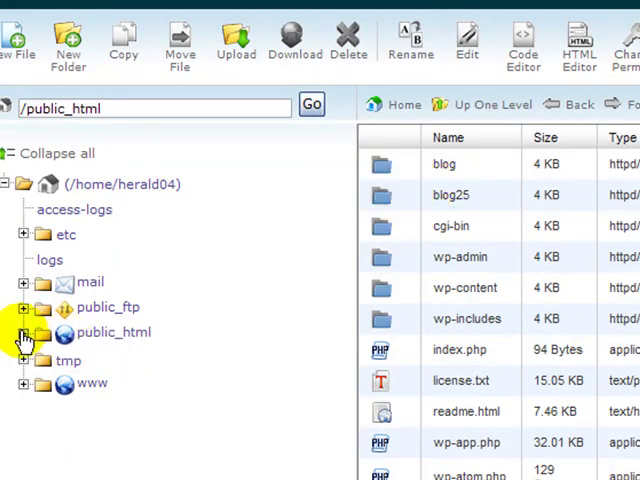
left_click(24, 332)
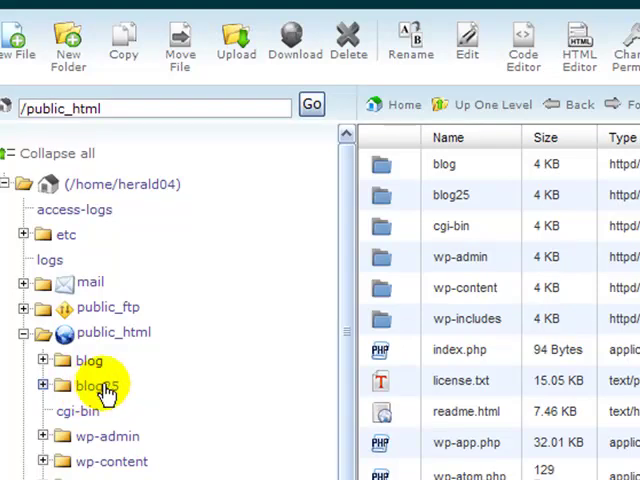
left_click(95, 385)
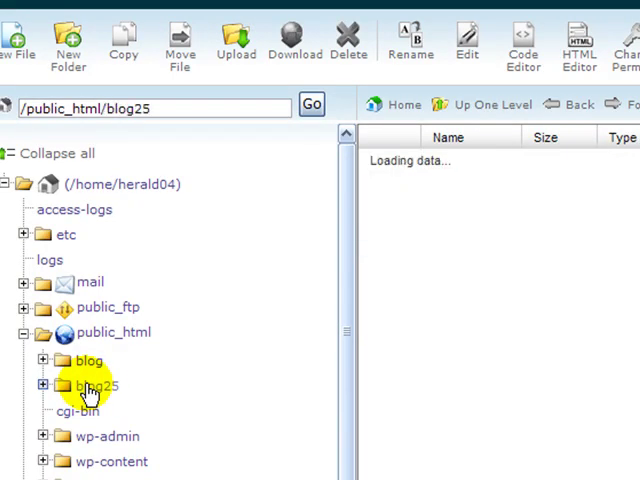
left_click(96, 385)
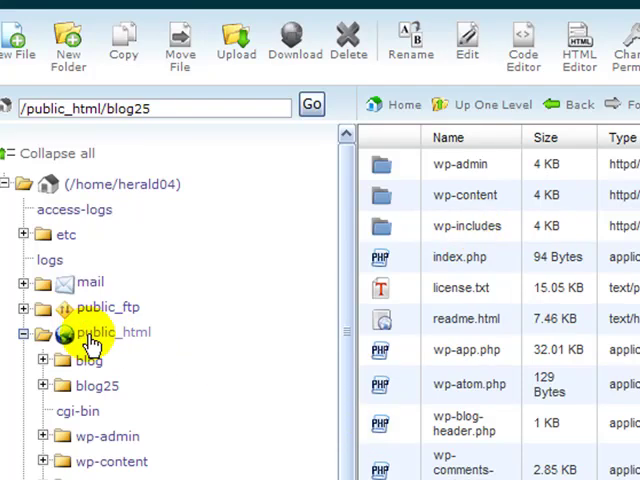
left_click(113, 332)
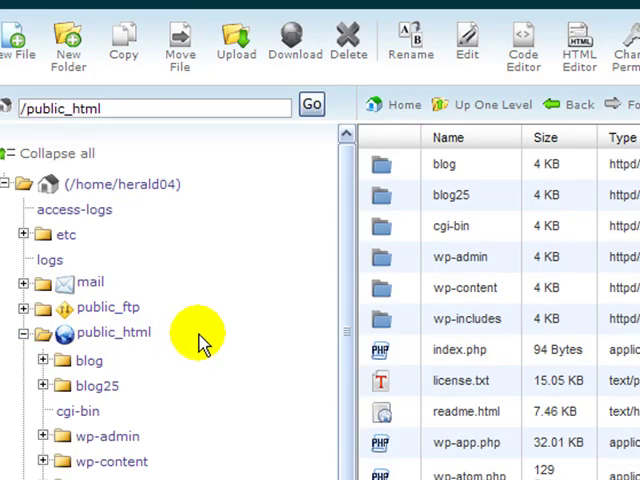
mouse_move(220, 370)
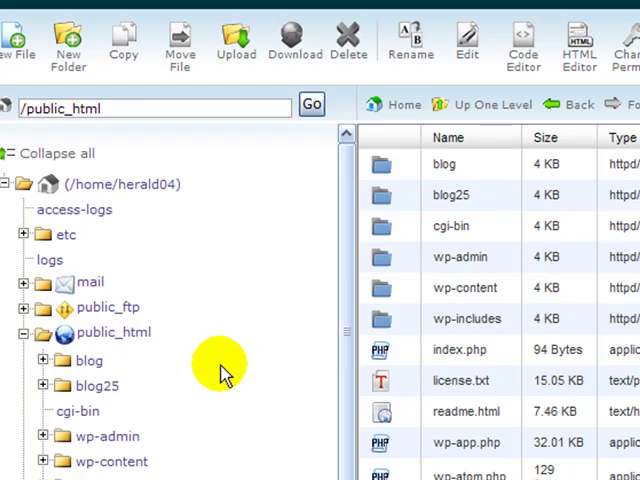
mouse_move(97, 392)
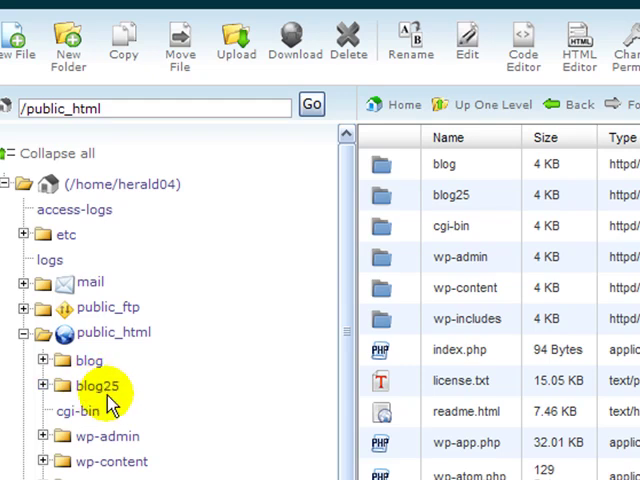
mouse_move(113, 332)
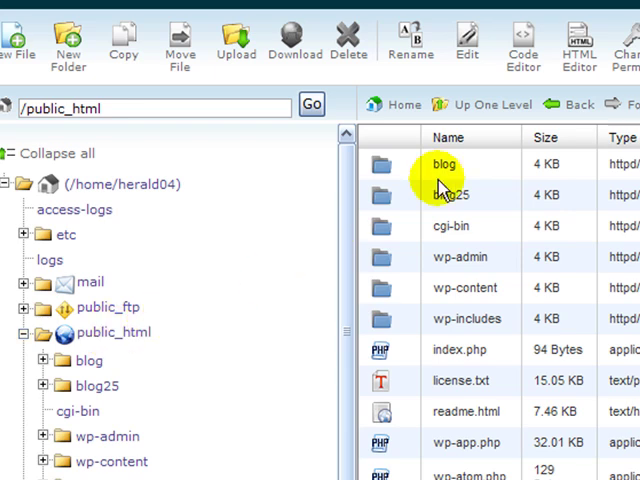
mouse_move(452, 195)
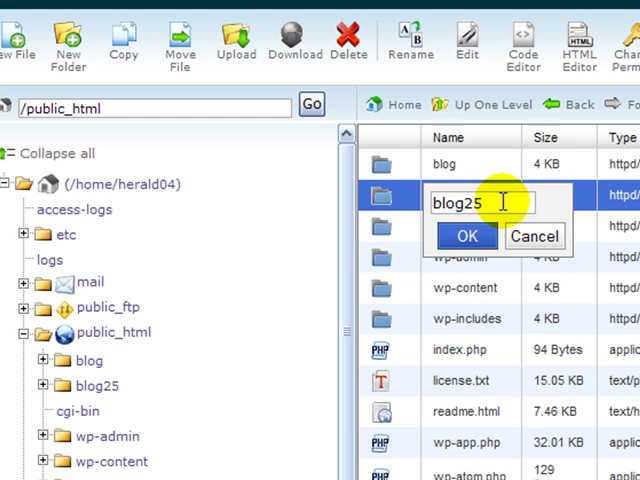
- Append BAK to the blog25 folder name and confirm it as blog25BAK
type("B")
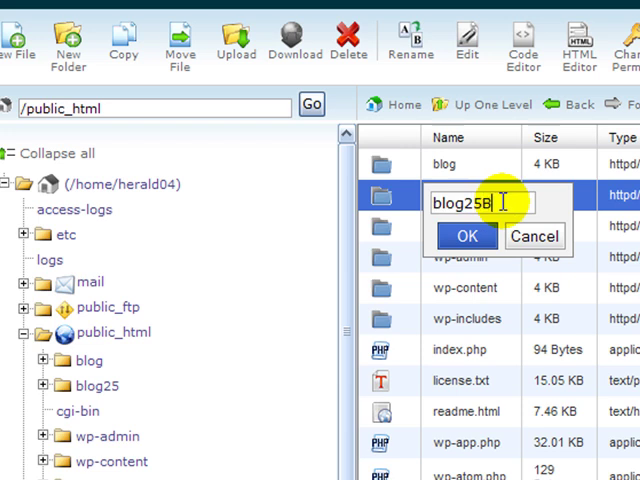
type("AK")
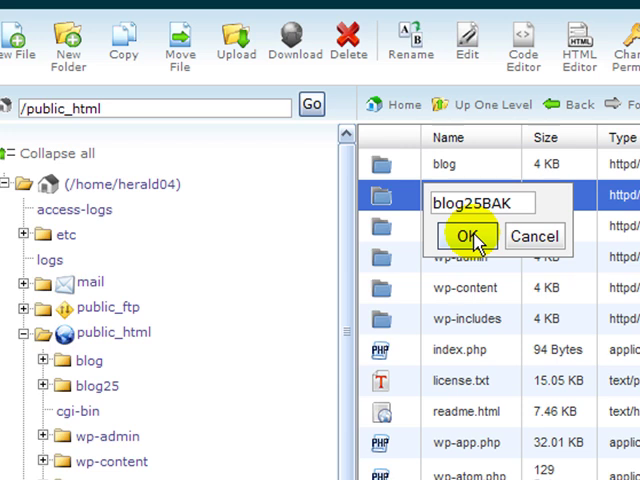
left_click(473, 236)
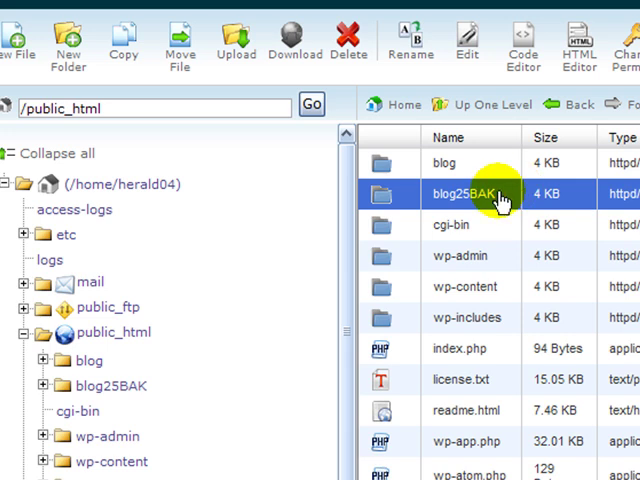
mouse_move(490, 194)
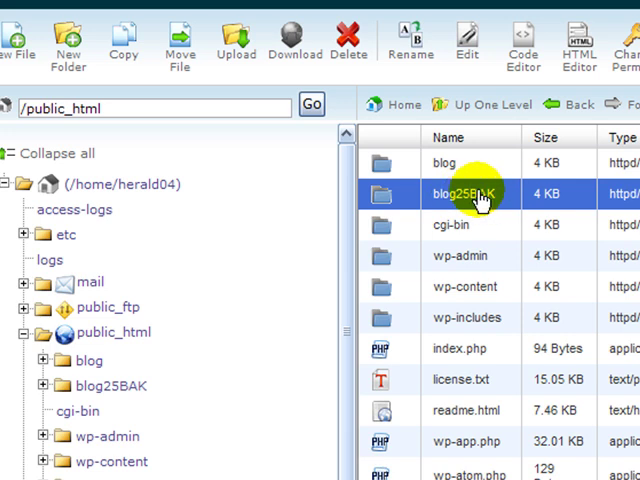
mouse_move(505, 295)
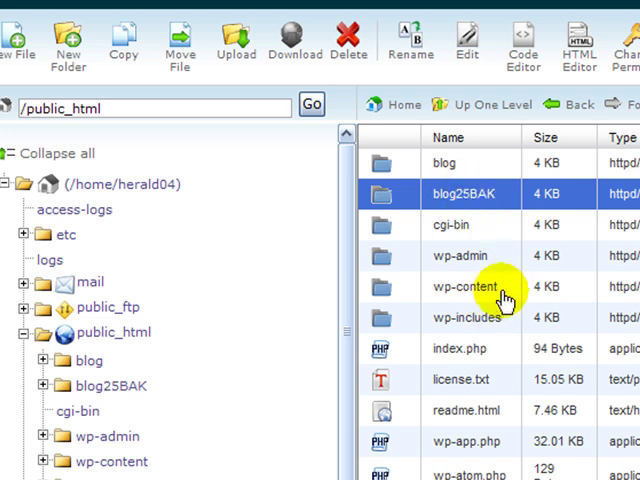
mouse_move(110, 340)
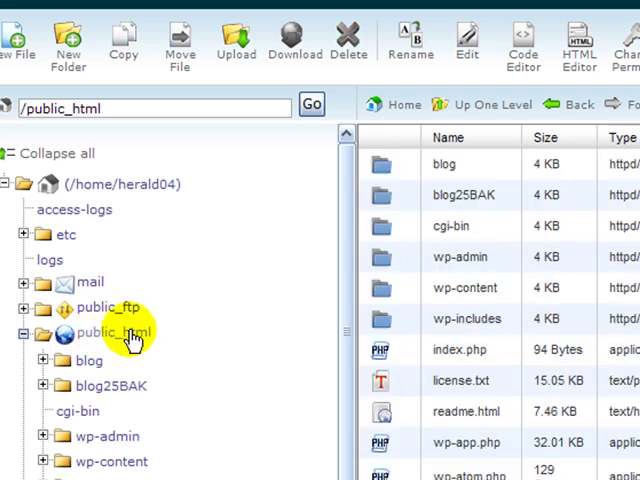
mouse_move(475, 412)
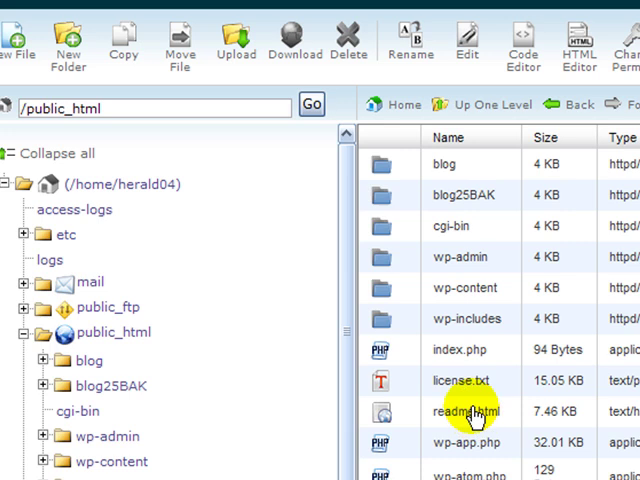
mouse_move(460, 380)
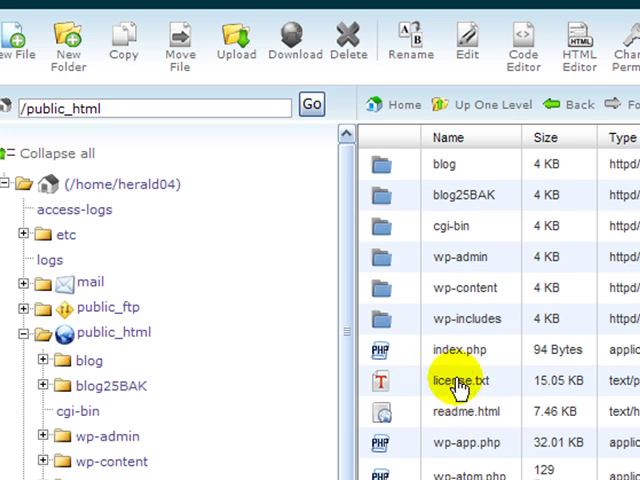
mouse_move(447, 164)
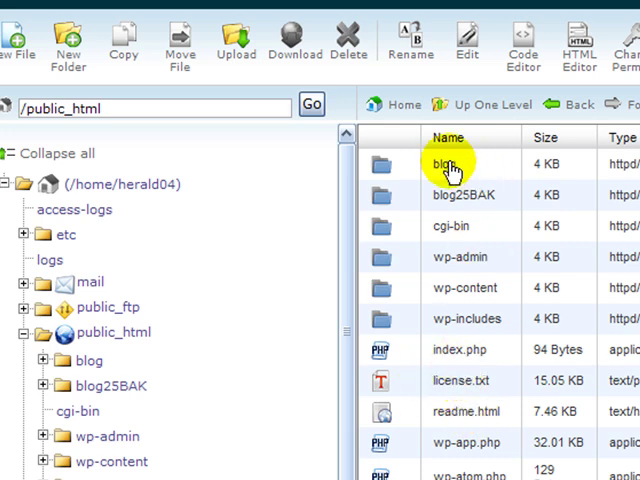
mouse_move(449, 329)
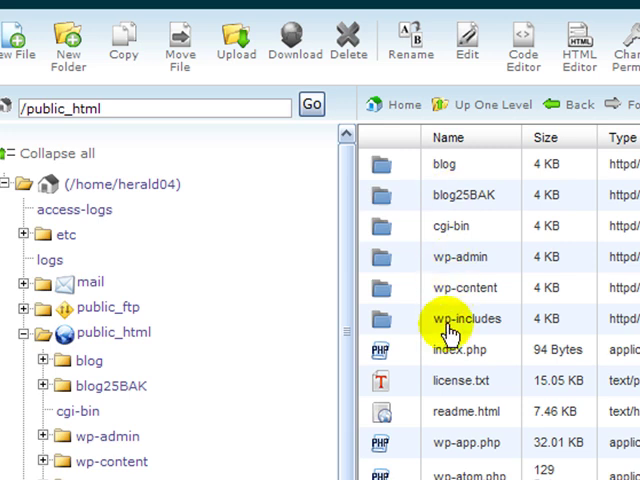
mouse_move(445, 288)
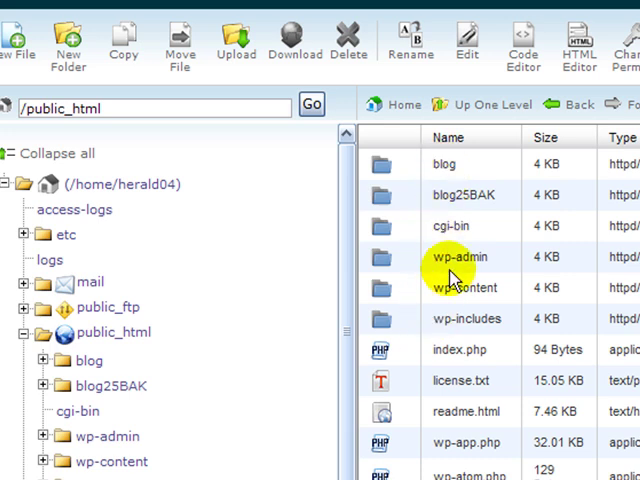
mouse_move(435, 295)
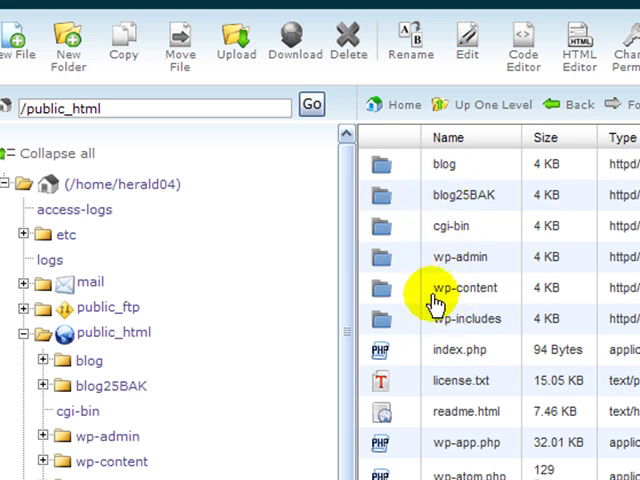
mouse_move(453, 298)
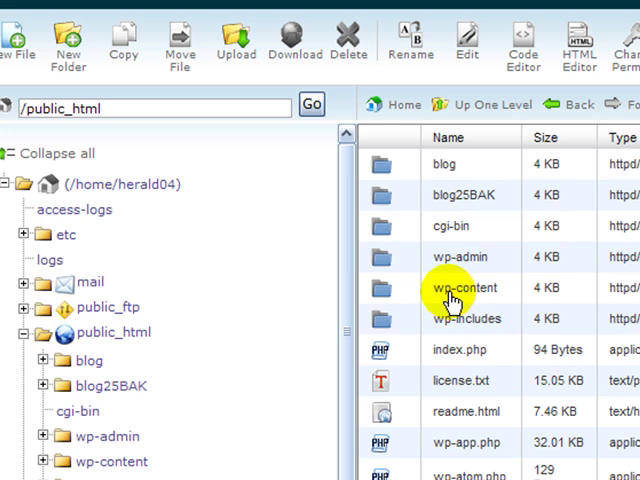
mouse_move(455, 305)
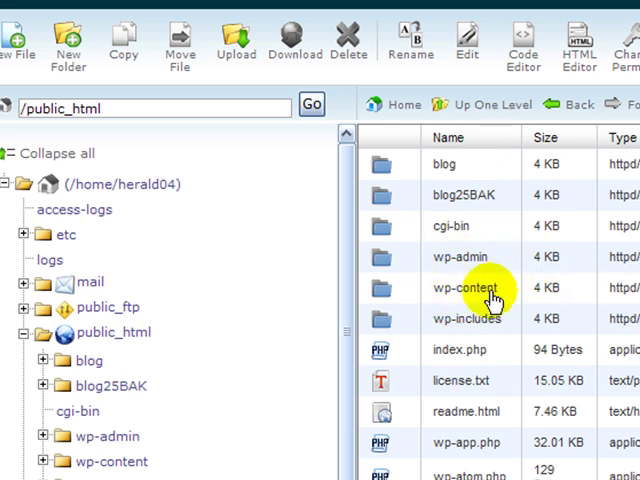
mouse_move(467, 225)
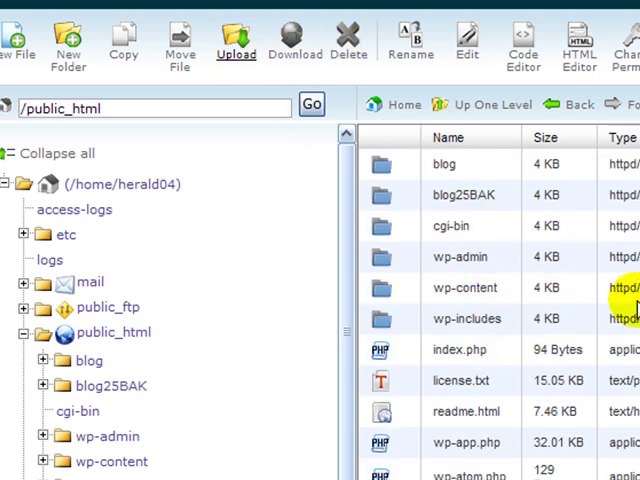
- Open the public_html upload page and browse for wordpress-2.7.zip
left_click(236, 40)
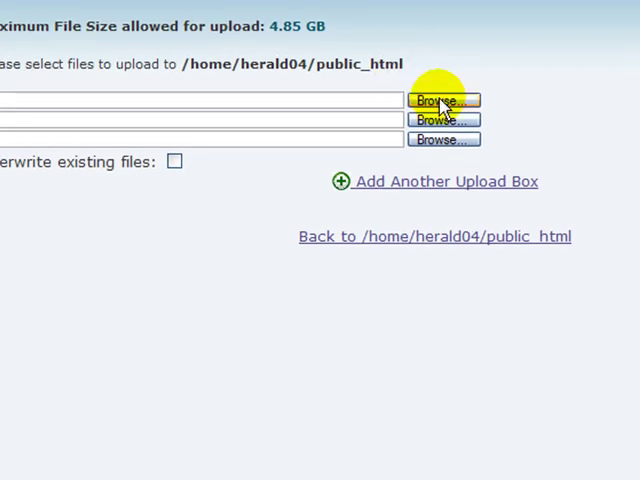
left_click(443, 100)
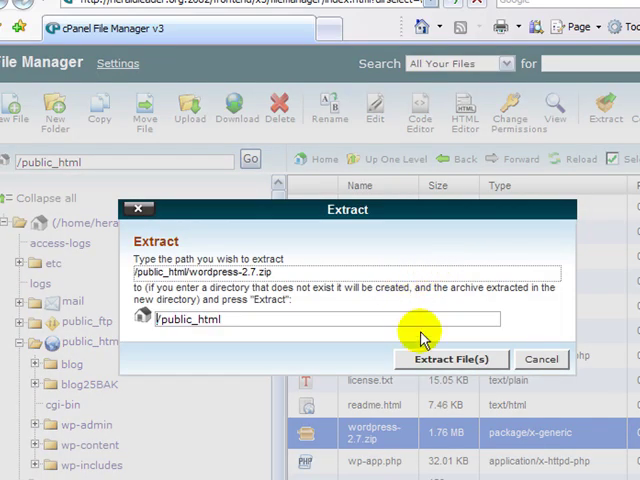
- Extract wordpress-2.7.zip into /public_html, creating the wordpress folder
left_click(450, 359)
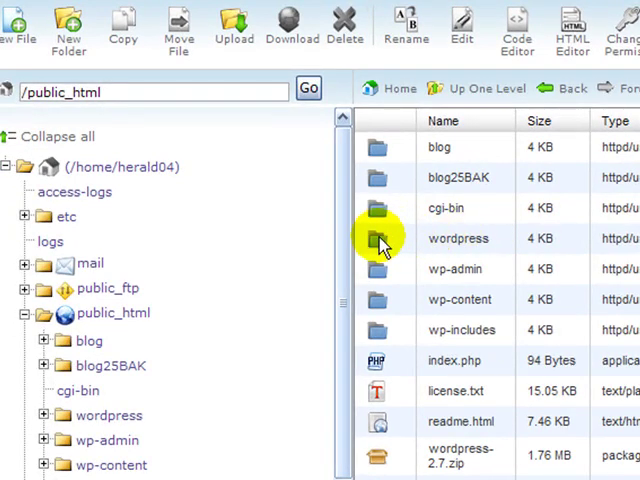
mouse_move(483, 238)
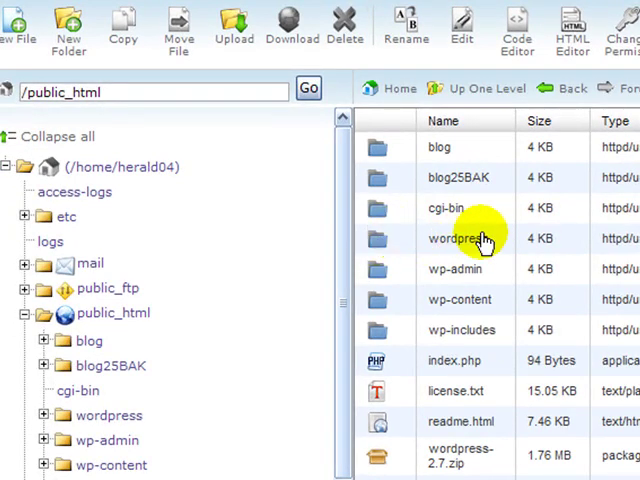
mouse_move(388, 455)
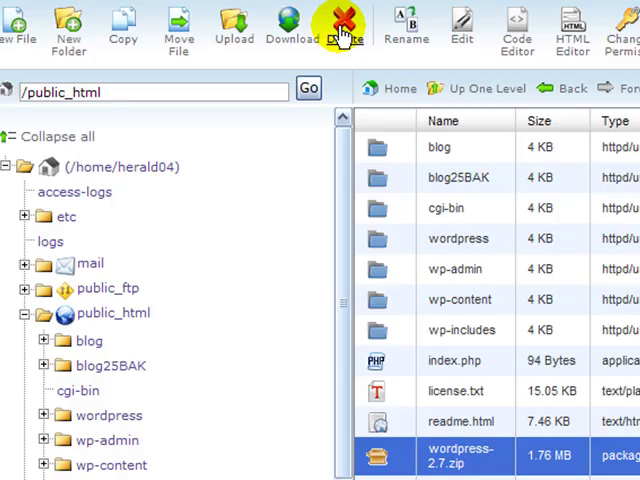
- Delete the wordpress-2.7.zip archive from public_html and confirm the removal
left_click(345, 25)
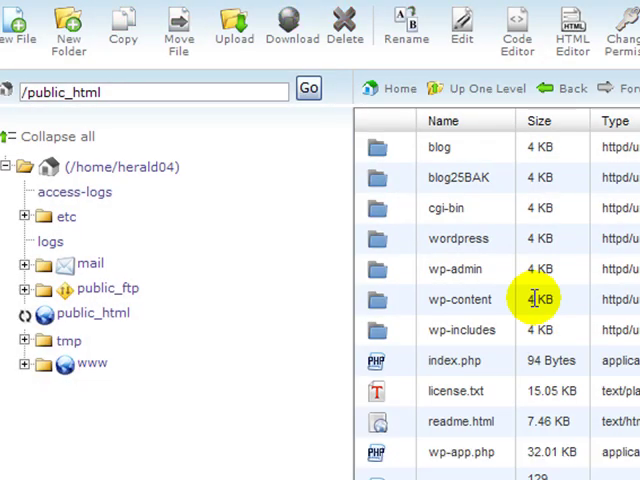
left_click(26, 313)
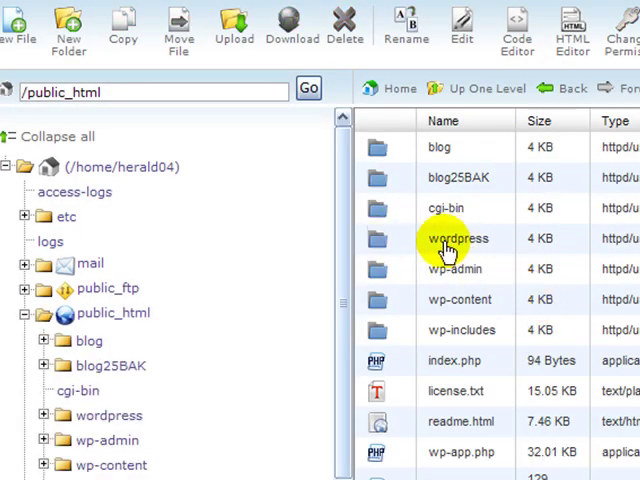
mouse_move(378, 248)
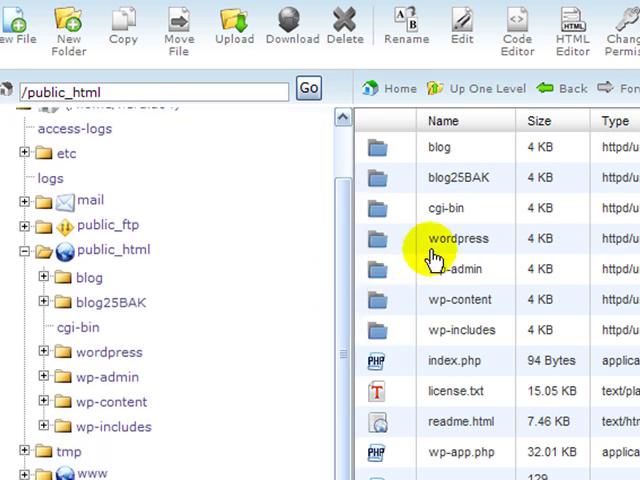
mouse_move(449, 185)
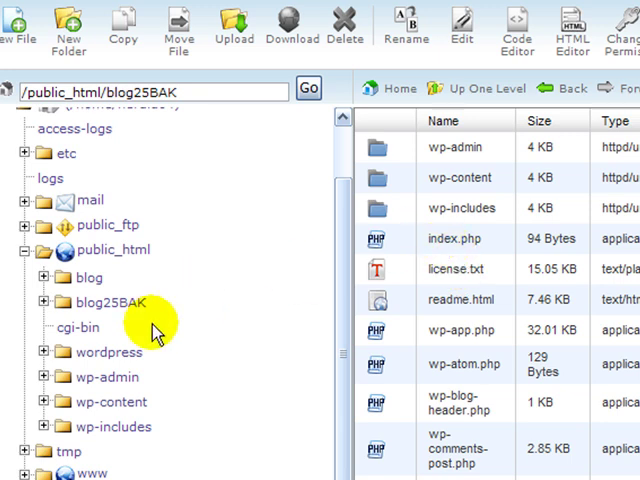
mouse_move(100, 410)
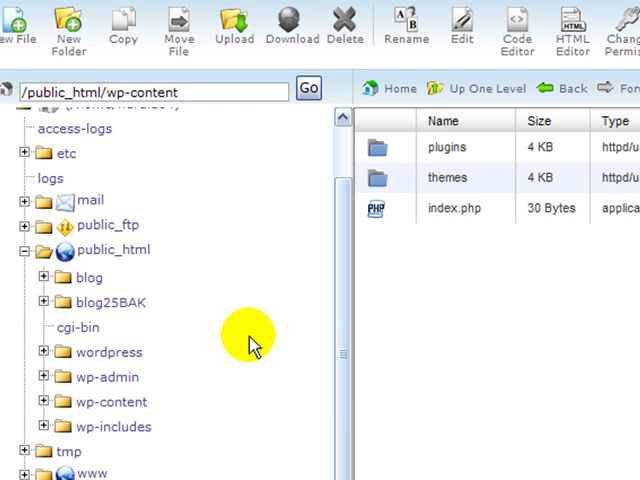
mouse_move(407, 267)
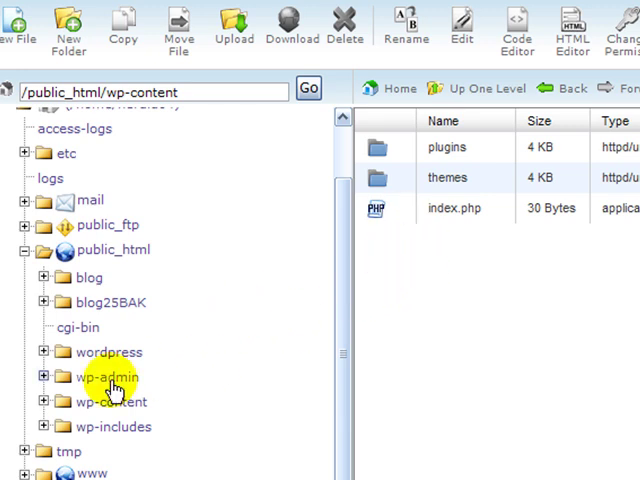
mouse_move(405, 262)
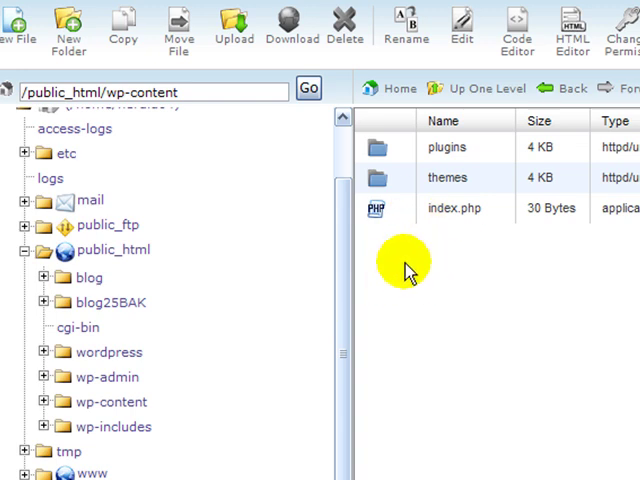
mouse_move(105, 302)
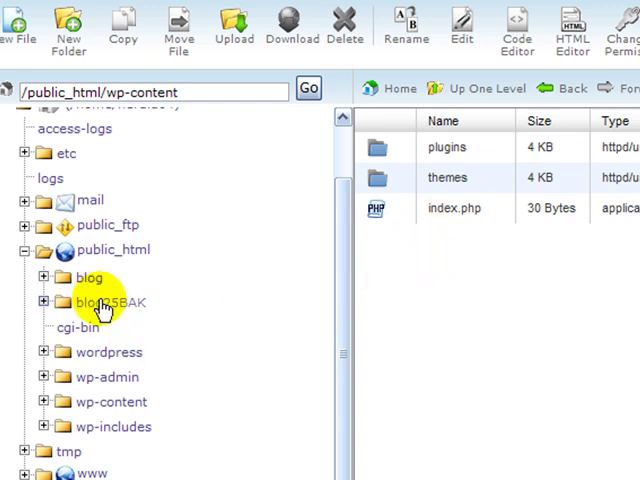
- Browse from blog25BAK into public_html's wp-content and expand it to reach the themes folder
left_click(100, 302)
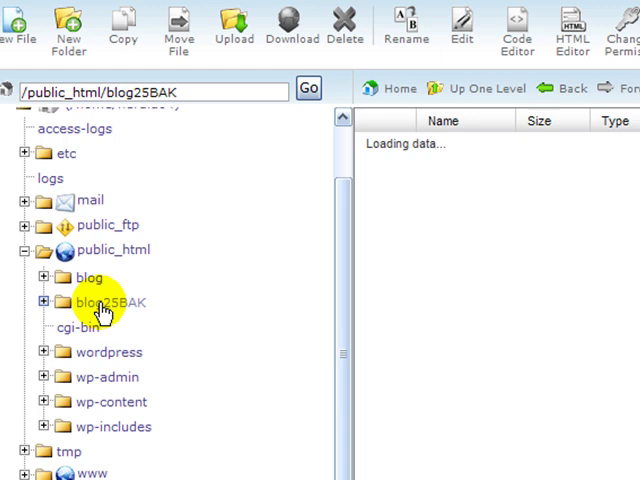
left_click(108, 302)
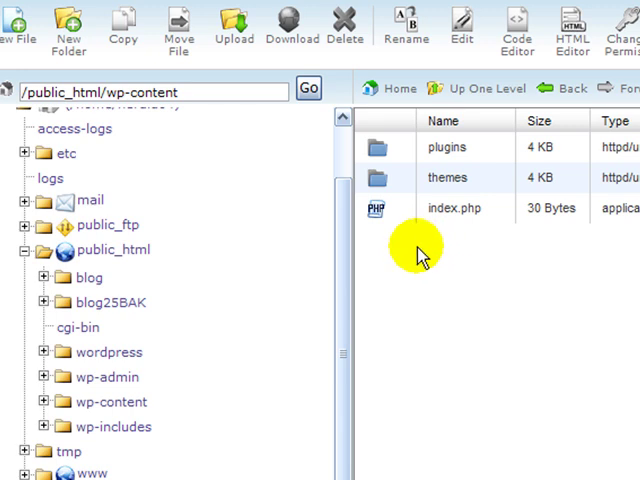
mouse_move(108, 352)
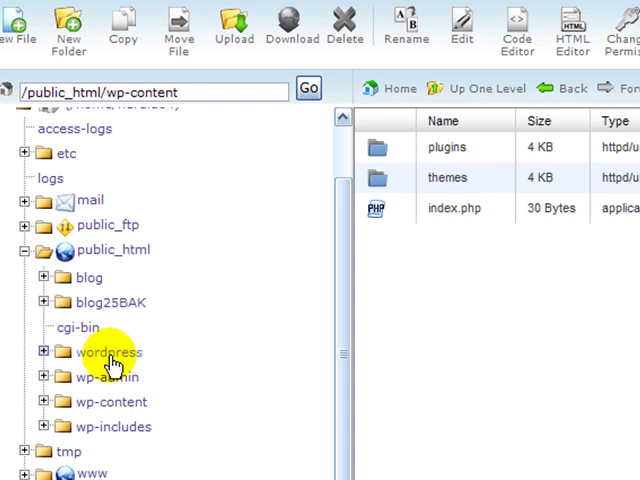
mouse_move(400, 300)
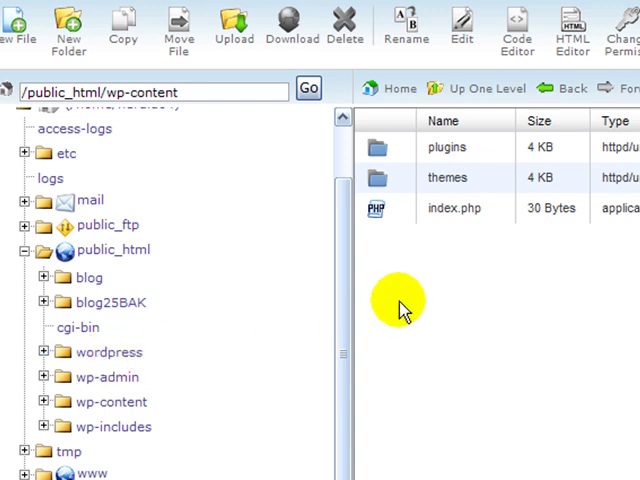
mouse_move(435, 305)
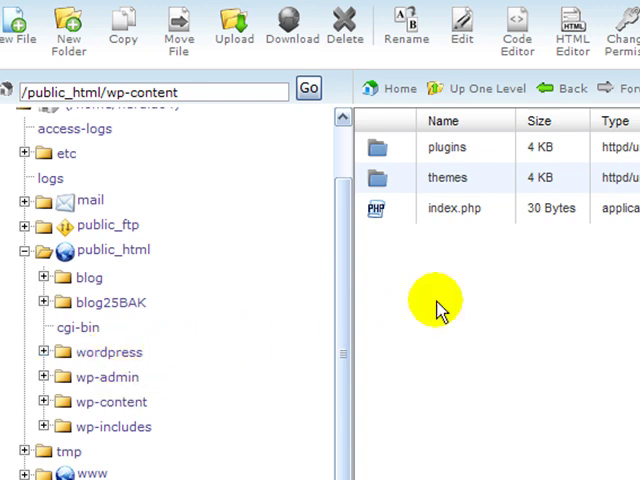
mouse_move(92, 407)
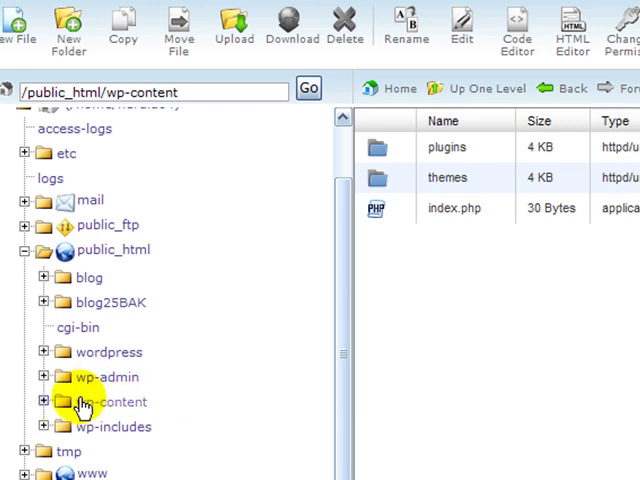
mouse_move(225, 385)
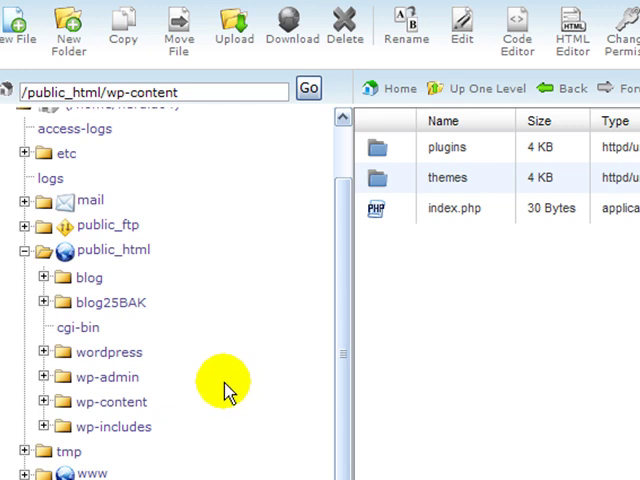
left_click(45, 401)
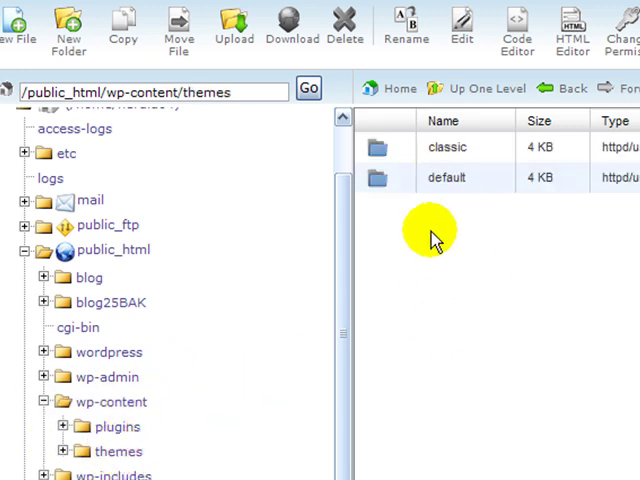
mouse_move(458, 330)
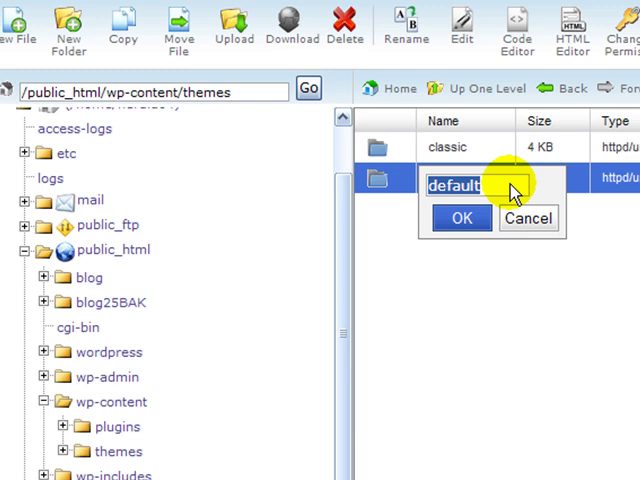
- Rename the default folder in public_html/wp-content/themes to 'custom'
type("custom")
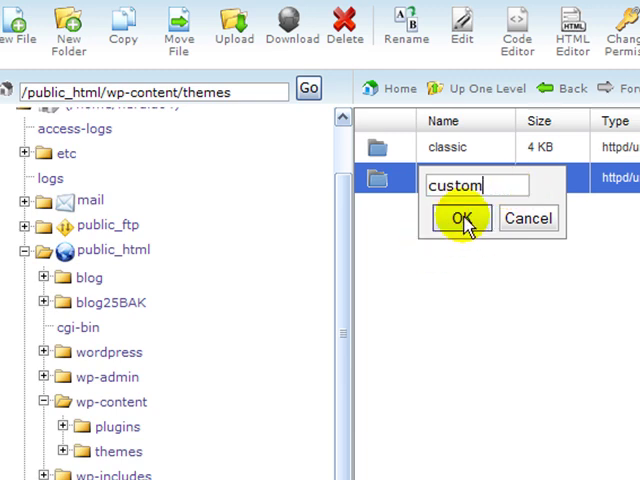
left_click(459, 218)
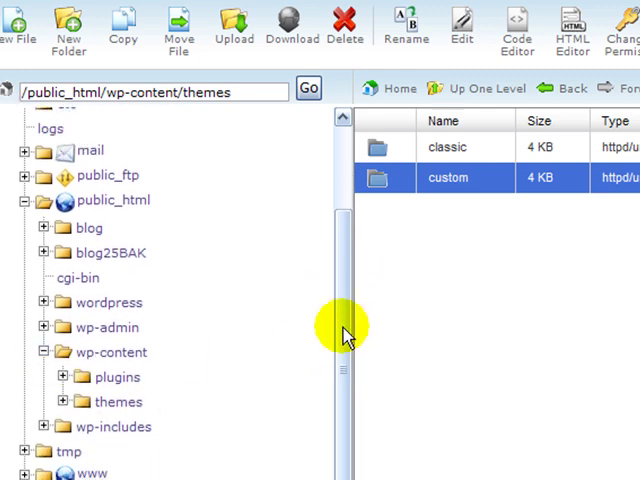
mouse_move(245, 288)
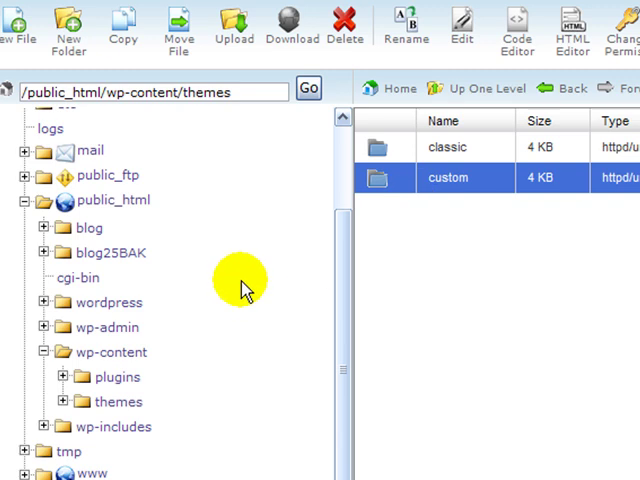
- Expand wordpress > wp-content > themes in the folder tree
left_click(45, 302)
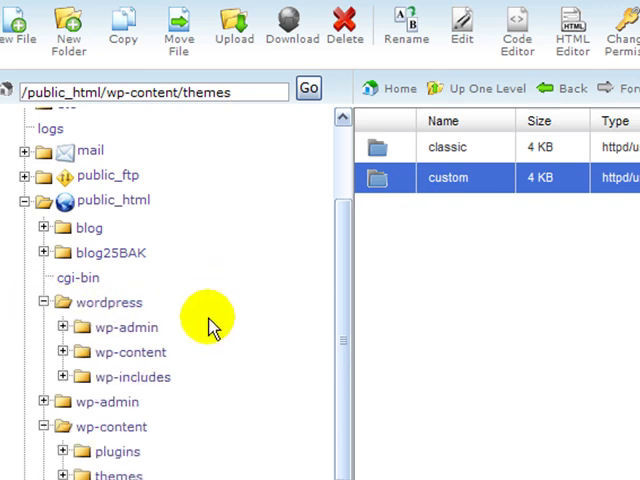
left_click(64, 352)
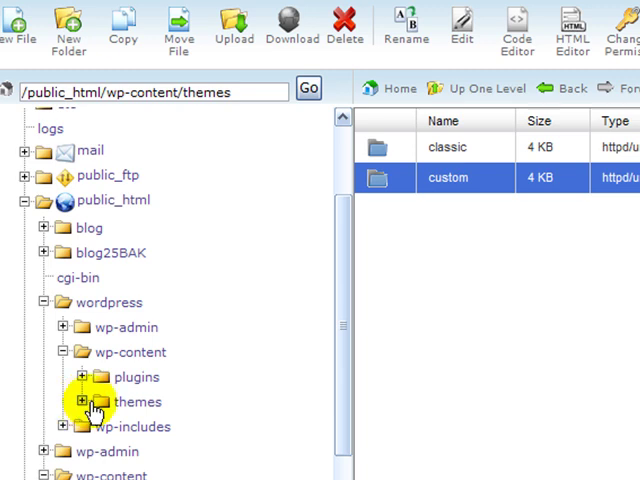
left_click(67, 401)
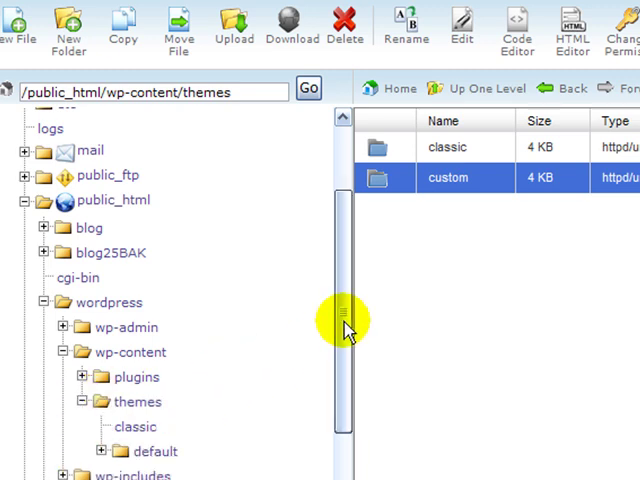
scroll("down", 3)
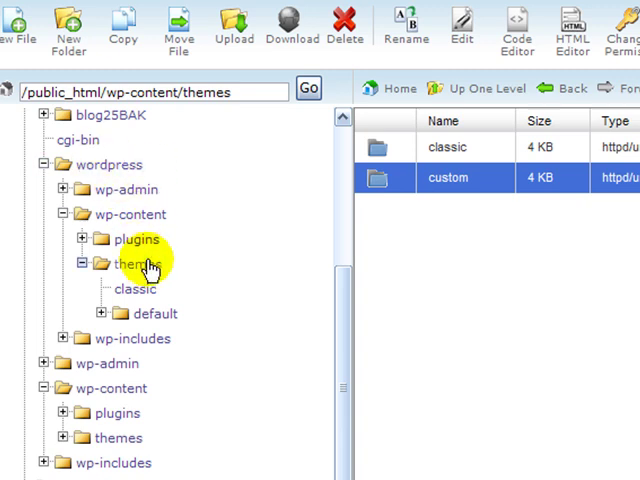
mouse_move(104, 114)
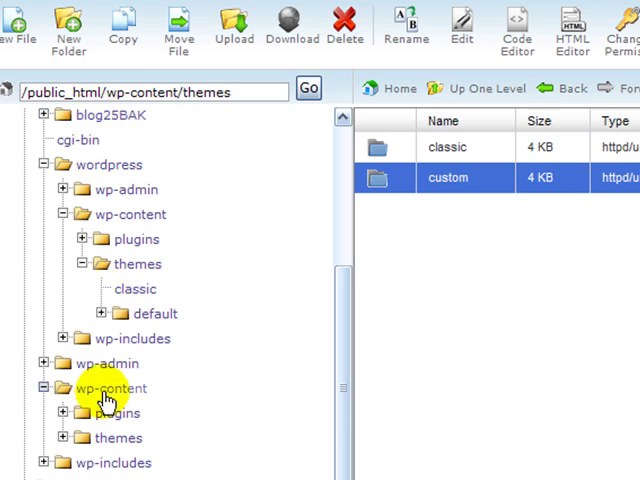
mouse_move(62, 438)
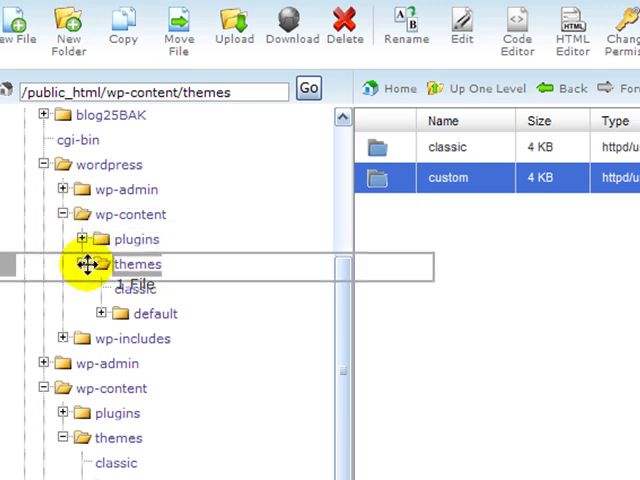
- Drag the custom folder onto wordpress/wp-content/themes, then open and refresh that folder to verify
left_click(82, 264)
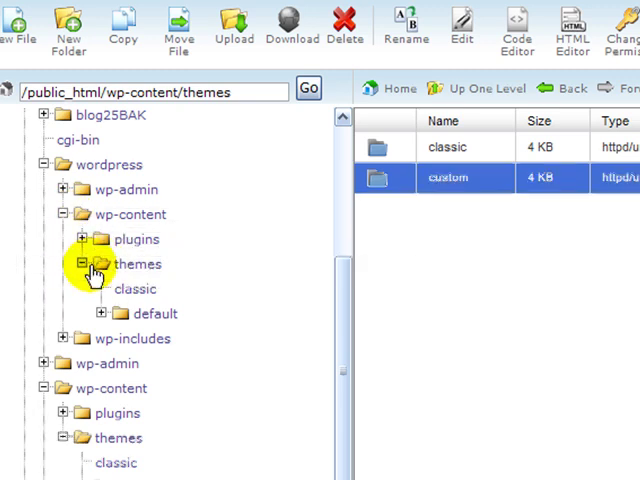
left_click(138, 263)
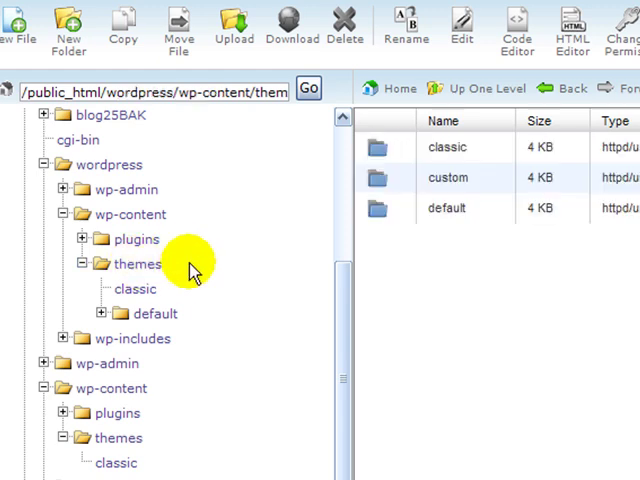
mouse_move(430, 245)
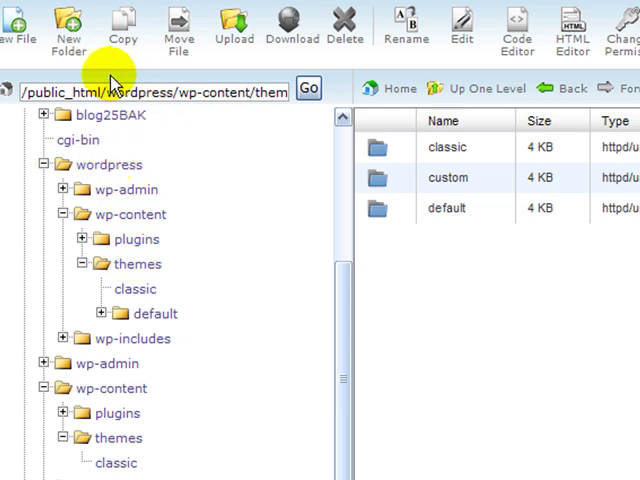
mouse_move(225, 205)
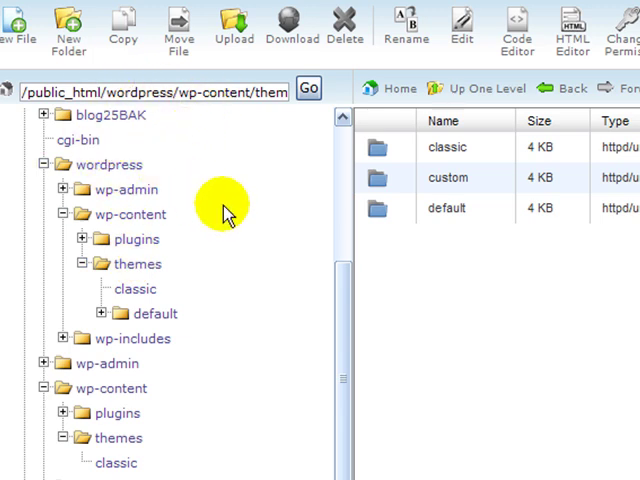
mouse_move(237, 197)
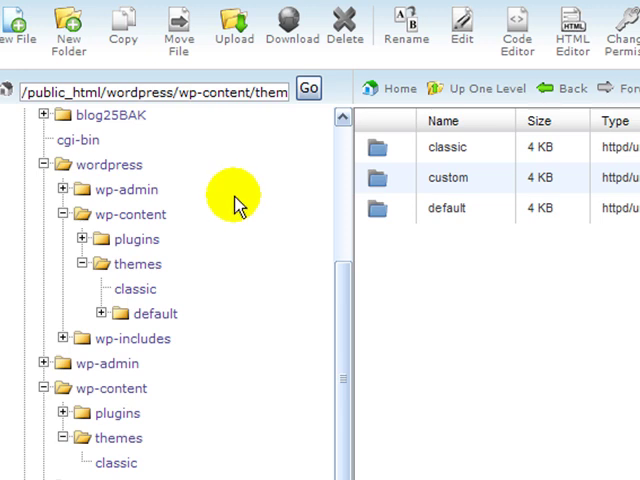
left_click(390, 88)
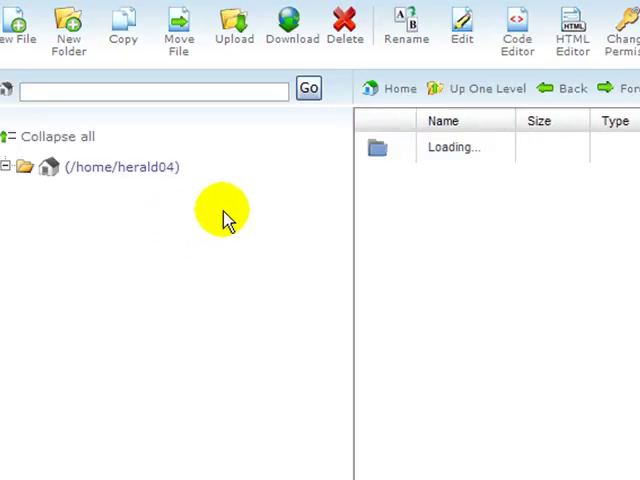
- Open public_html and expand the wordpress folder to check custom now appears under wp-content/themes
left_click(110, 313)
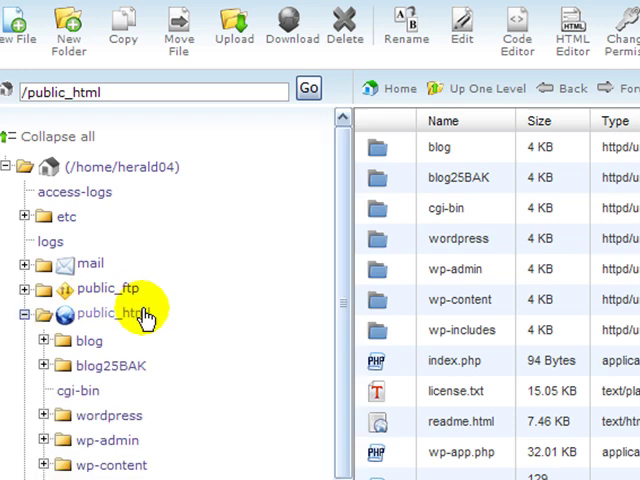
scroll("down", 3)
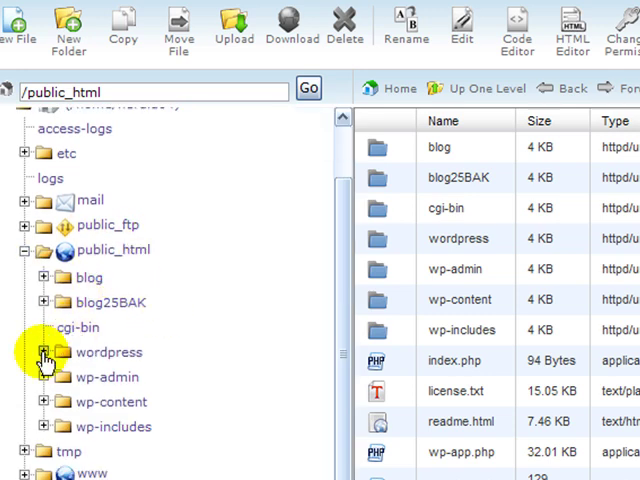
left_click(47, 352)
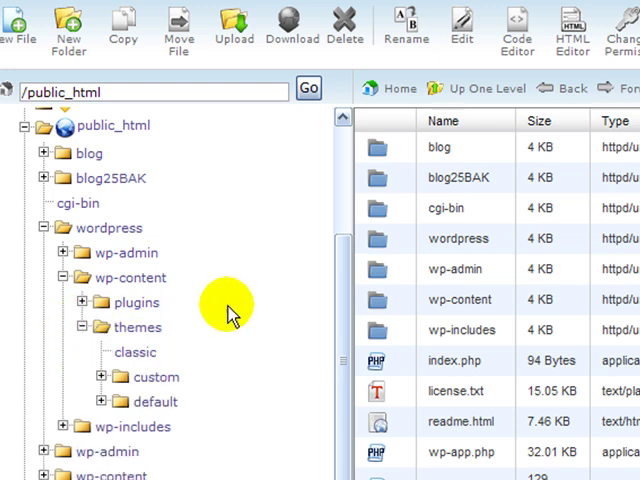
scroll("down", 3)
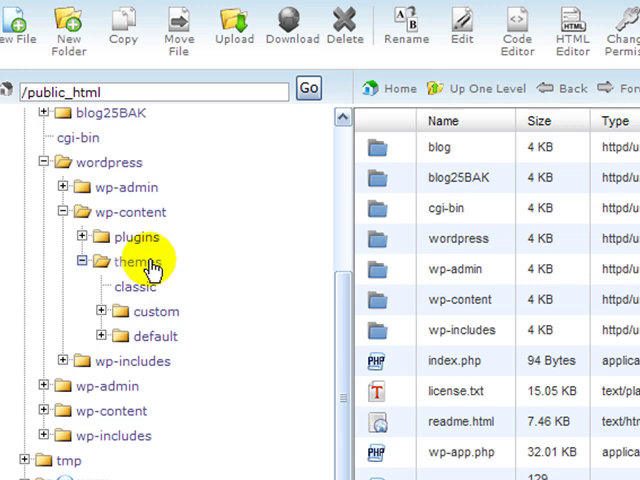
mouse_move(383, 210)
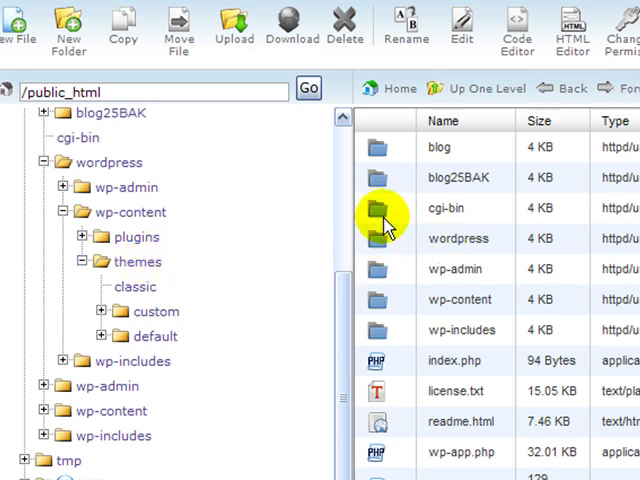
mouse_move(288, 122)
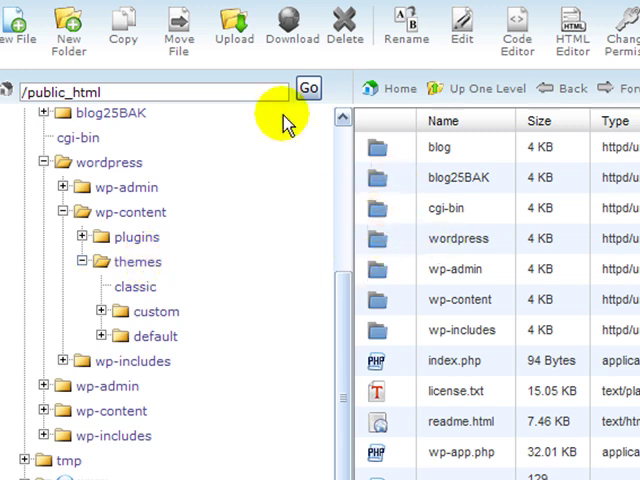
mouse_move(180, 30)
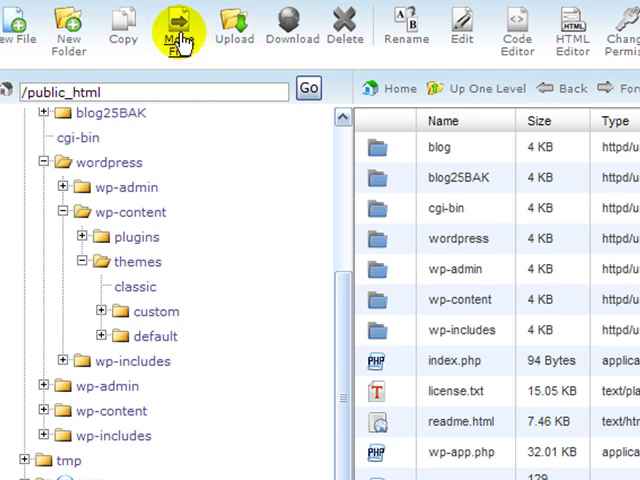
mouse_move(495, 240)
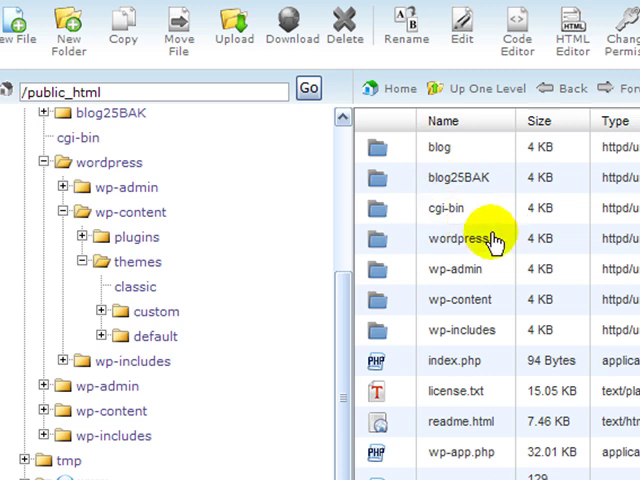
mouse_move(390, 140)
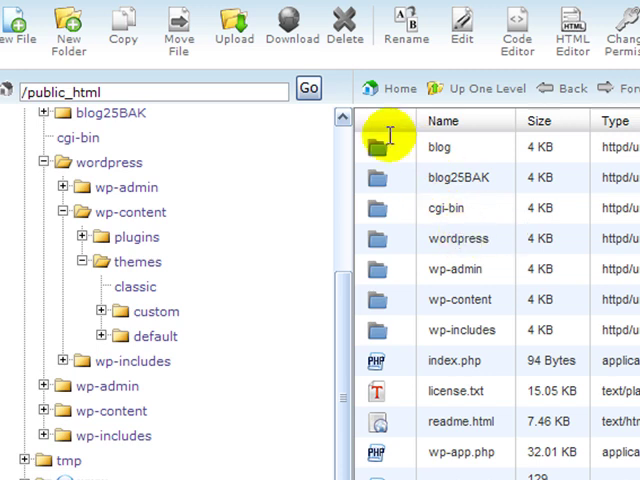
mouse_move(460, 238)
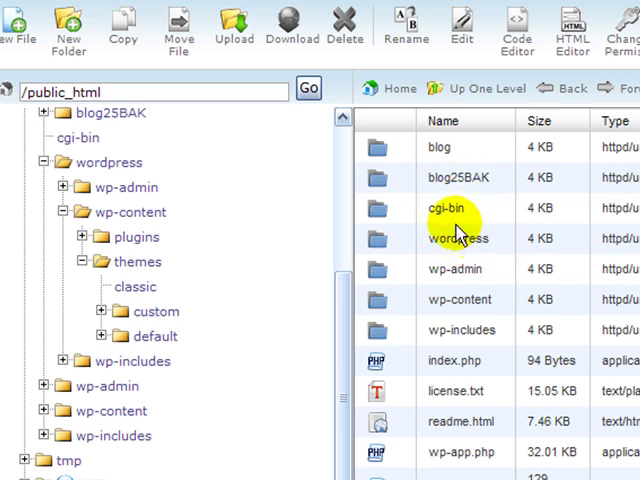
mouse_move(240, 250)
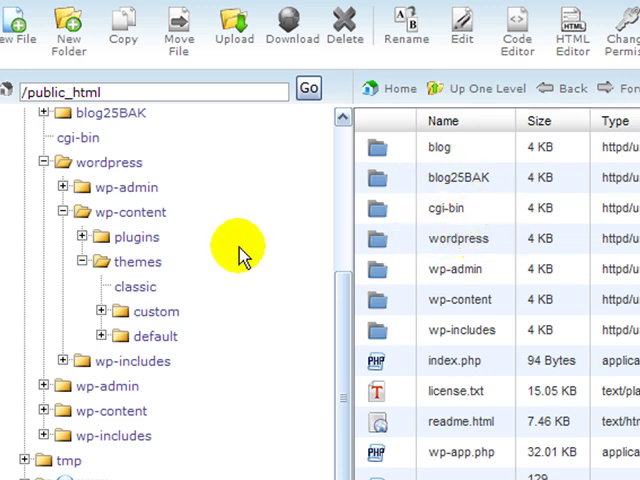